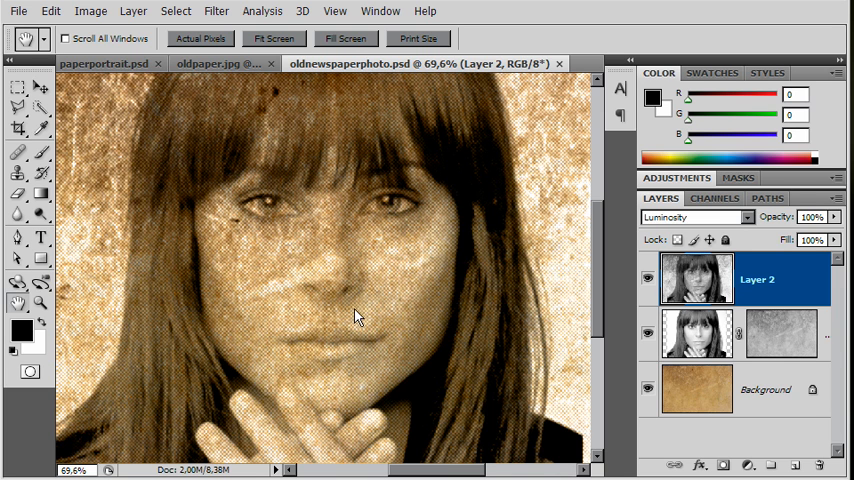
{"action": "mouse_move", "coordinate": [336, 140]}
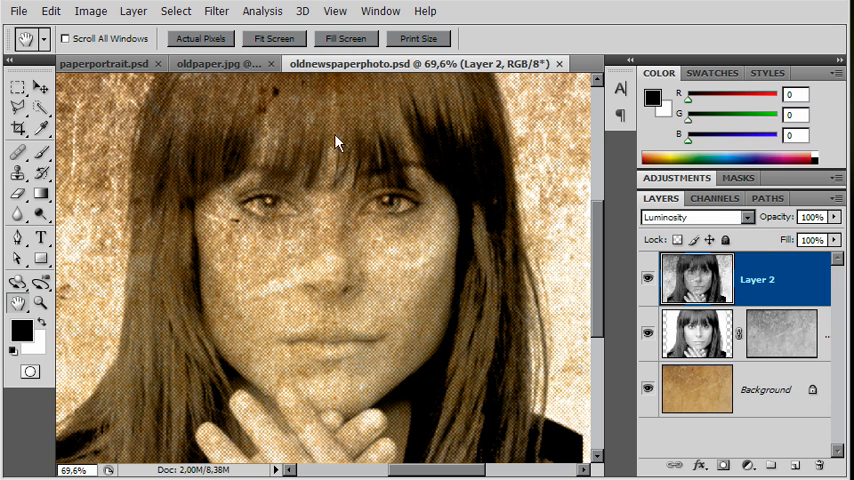
Review the original portrait, the finished newspaper photo and the old paper texture documents.
{"action": "left_click", "coordinate": [110, 64]}
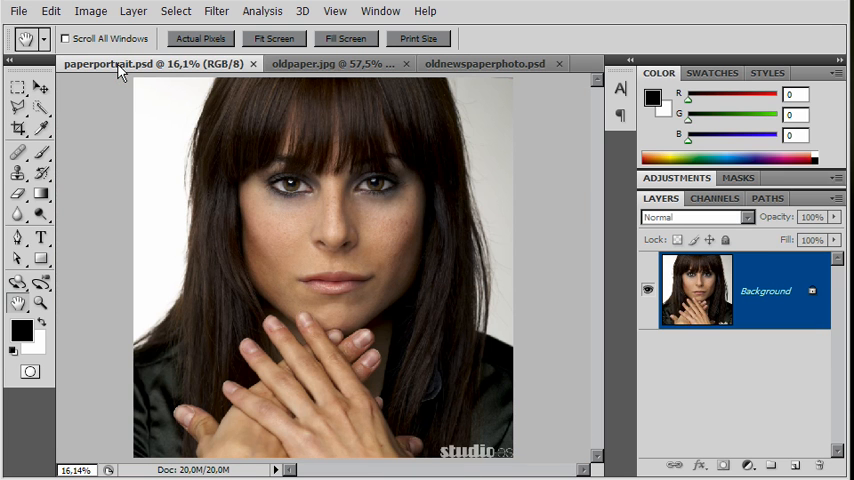
{"action": "mouse_move", "coordinate": [112, 64]}
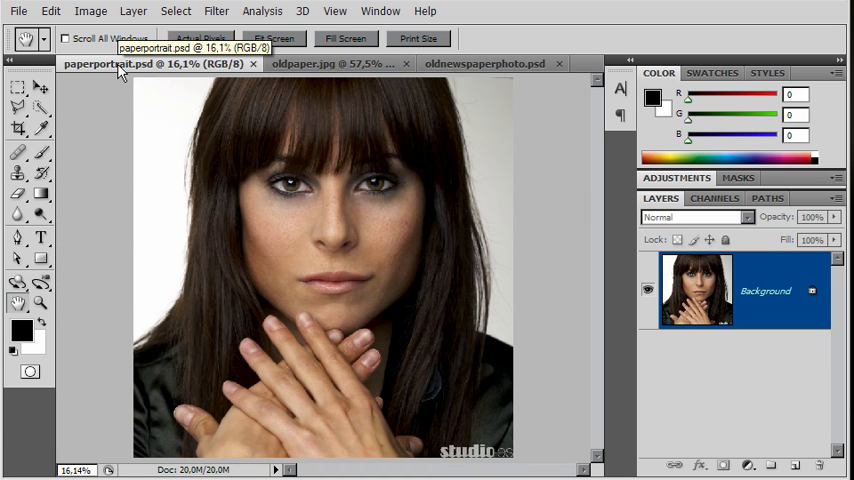
{"action": "left_click", "coordinate": [304, 64]}
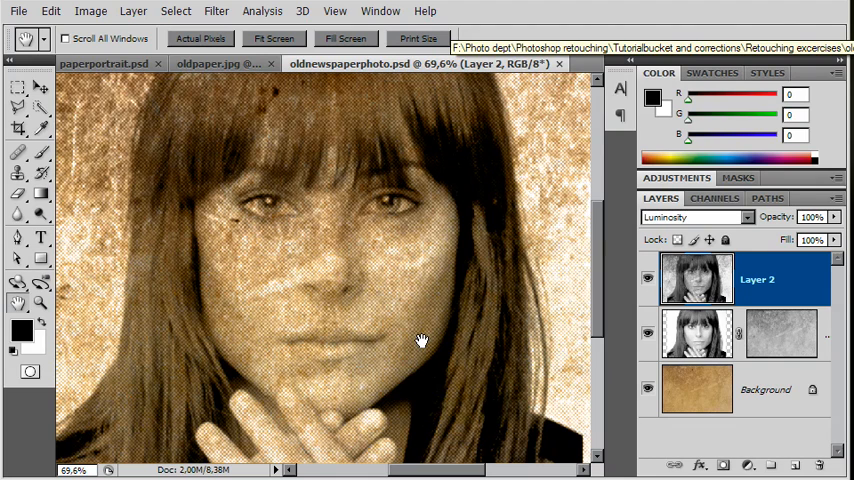
{"action": "mouse_move", "coordinate": [236, 168]}
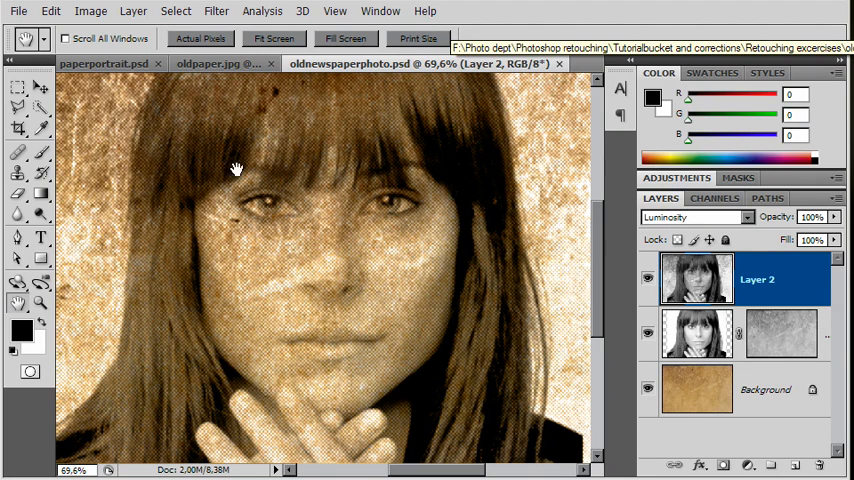
{"action": "left_click", "coordinate": [222, 64]}
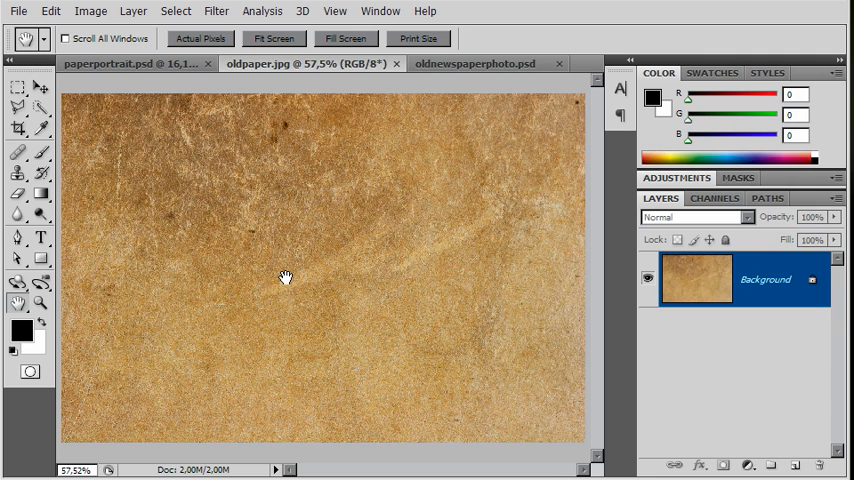
{"action": "mouse_move", "coordinate": [312, 276]}
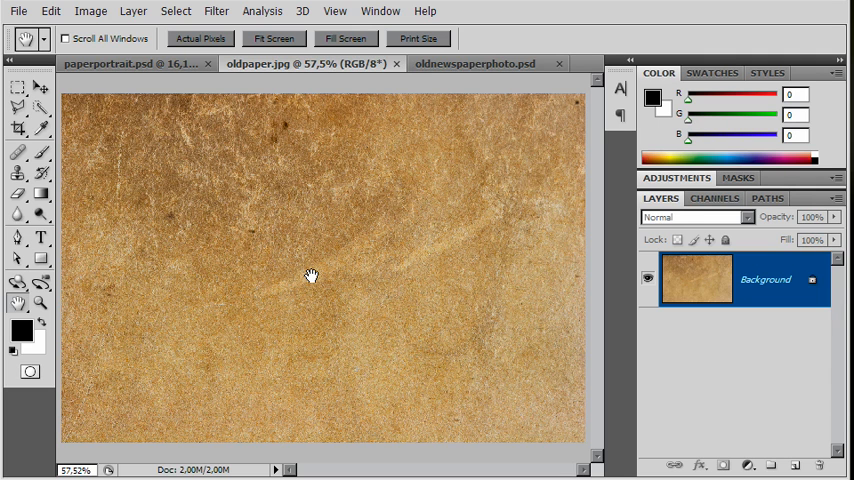
Copy the portrait and paste it into oldpaper.jpg as Layer 1, accepting the colour profile conversion.
{"action": "left_click", "coordinate": [130, 64]}
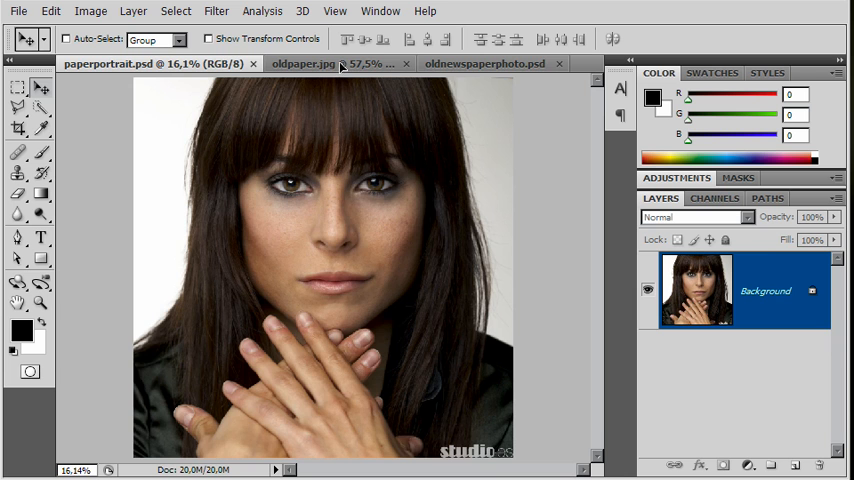
{"action": "left_click", "coordinate": [300, 64]}
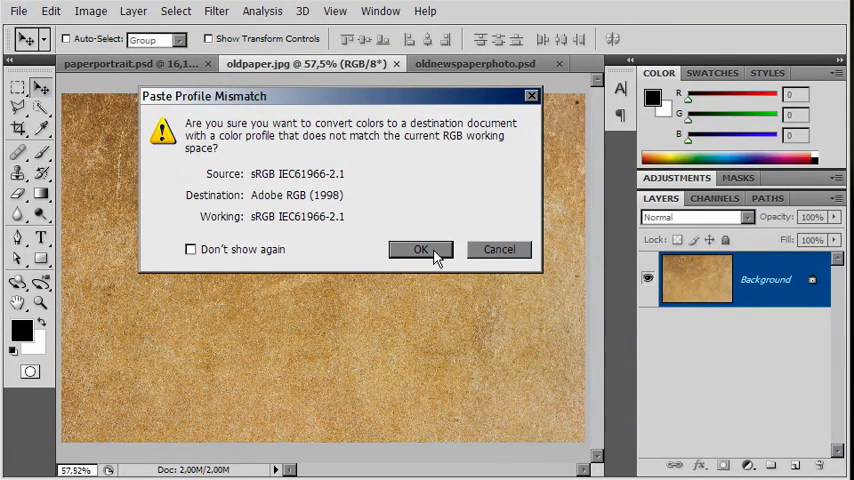
{"action": "left_click", "coordinate": [420, 250]}
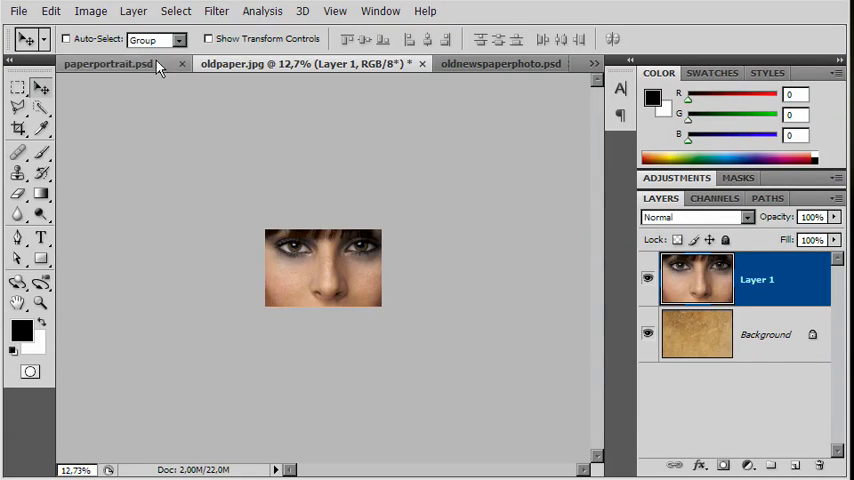
Scale Layer 1 to about 35% with Free Transform so paper edges show, then toggle its visibility.
{"action": "left_click", "coordinate": [50, 12]}
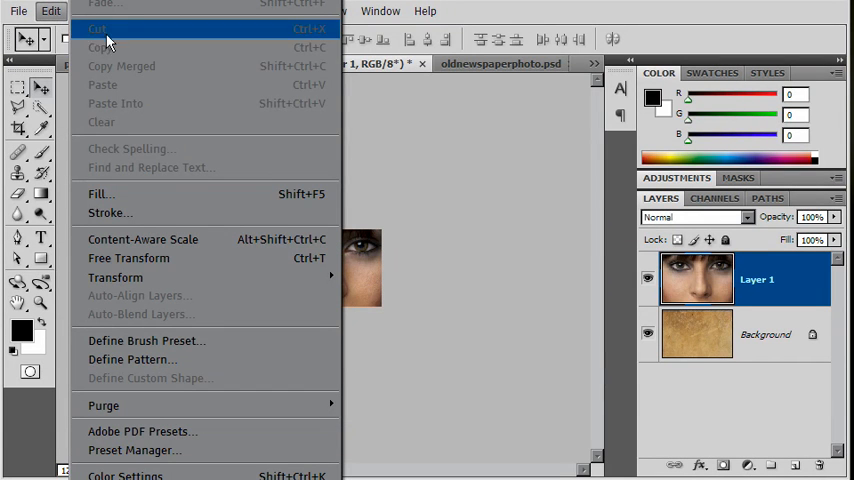
{"action": "mouse_move", "coordinate": [128, 276]}
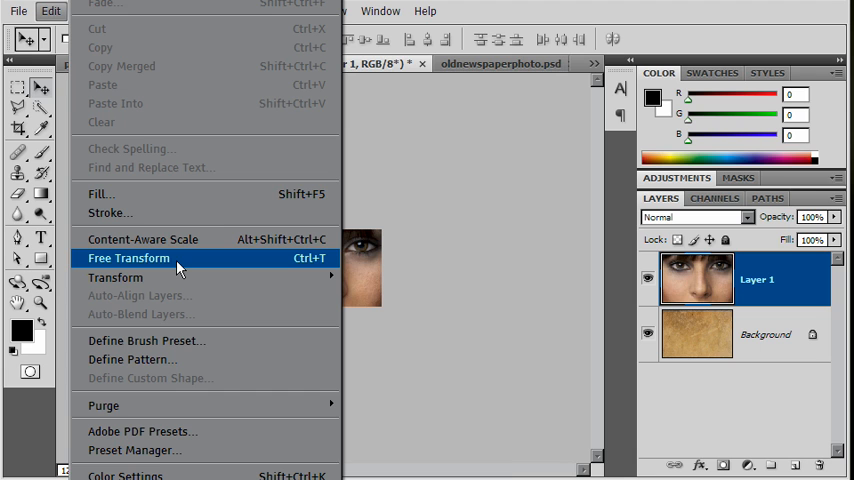
{"action": "mouse_move", "coordinate": [308, 268]}
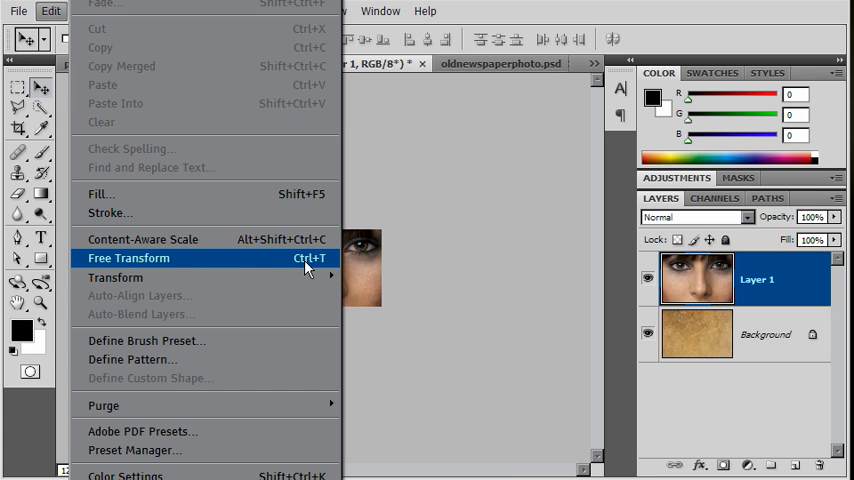
{"action": "left_click", "coordinate": [128, 258]}
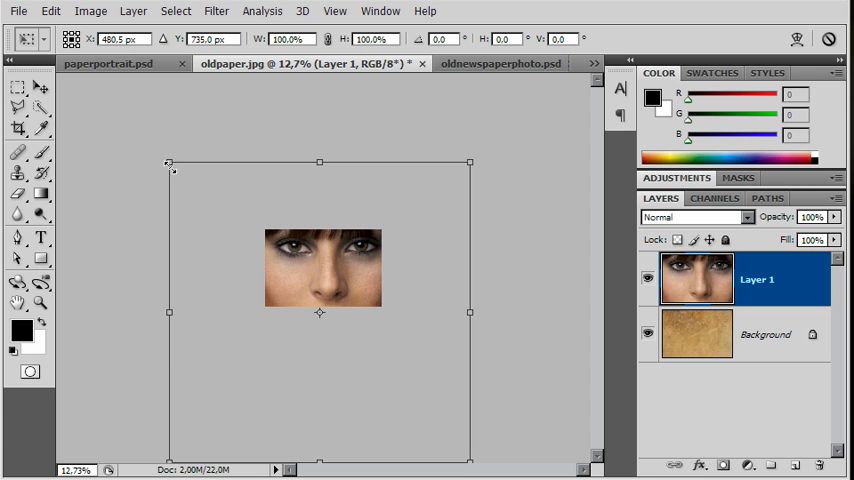
{"action": "mouse_move", "coordinate": [440, 264]}
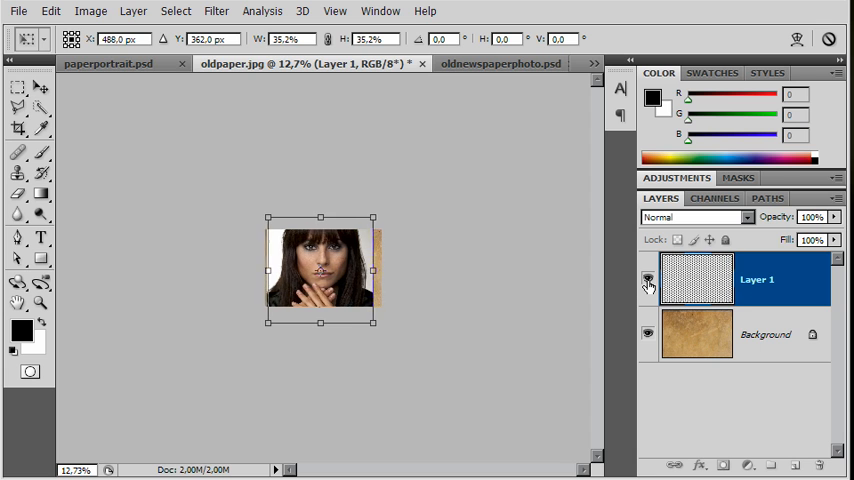
{"action": "left_click", "coordinate": [648, 280]}
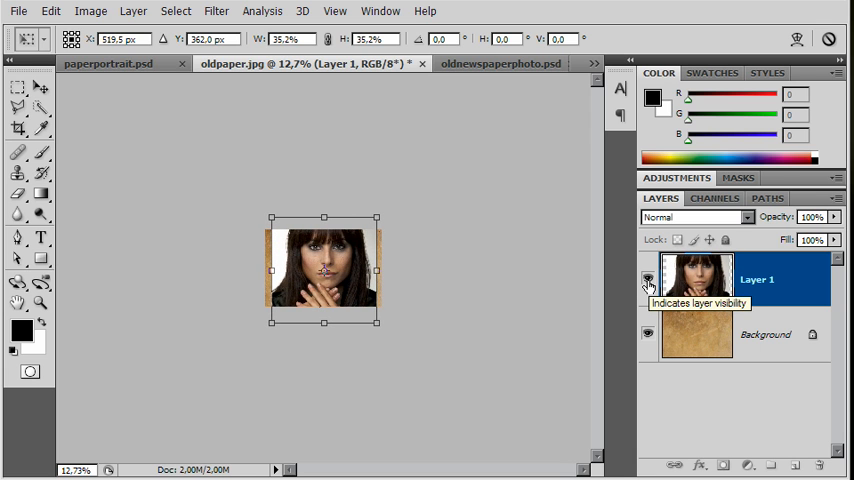
{"action": "left_click", "coordinate": [18, 38]}
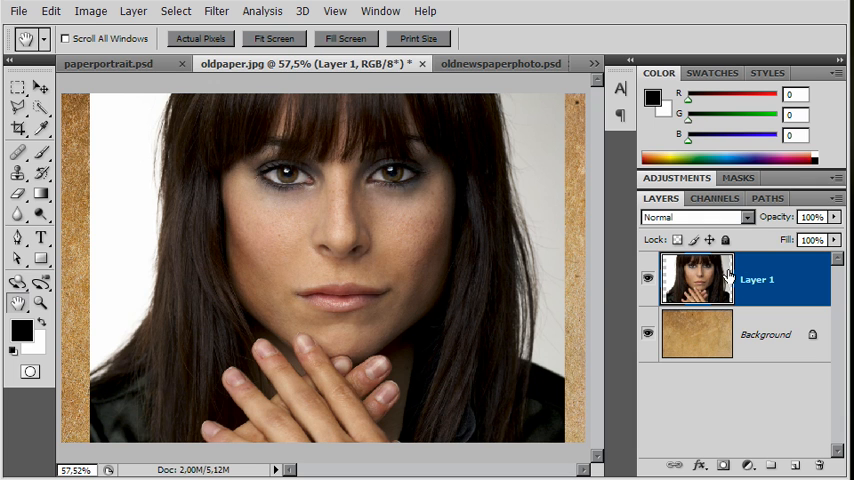
{"action": "mouse_move", "coordinate": [696, 276]}
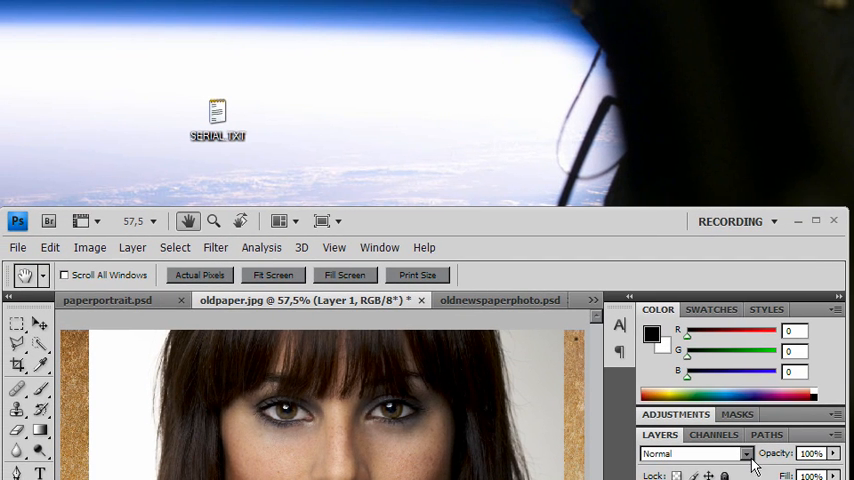
Set Layer 1's blend mode to Multiply so the paper texture shows through the face.
{"action": "left_click", "coordinate": [692, 452]}
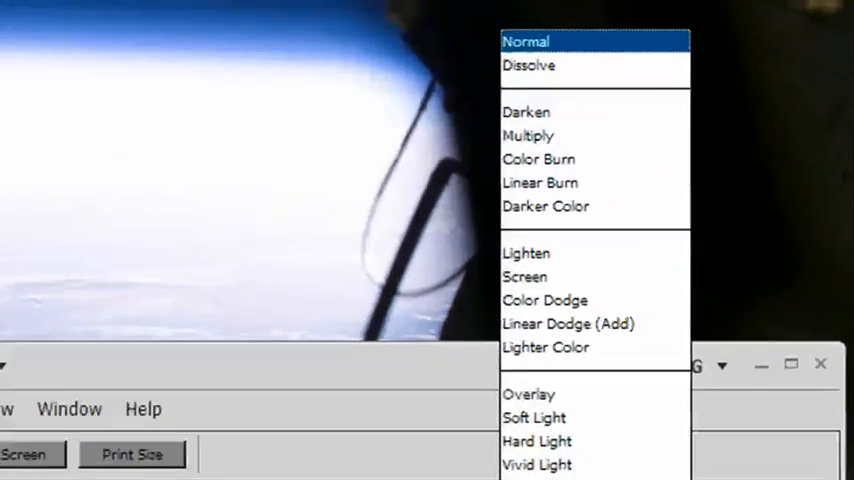
{"action": "mouse_move", "coordinate": [448, 168]}
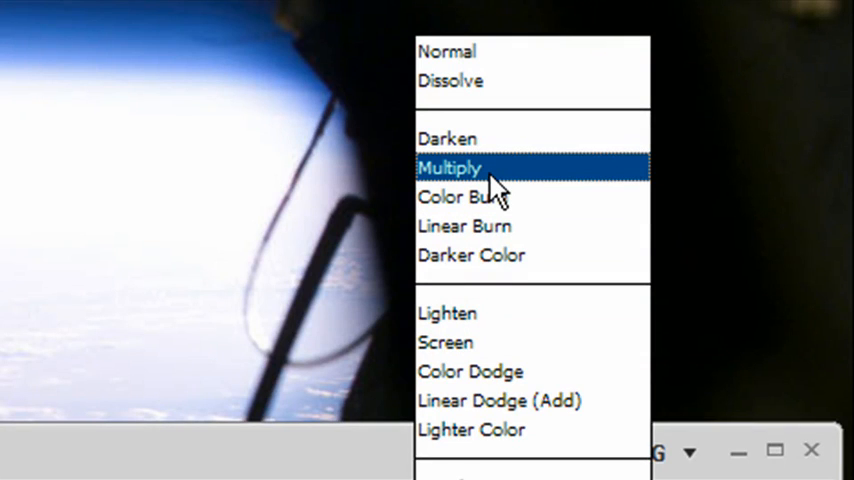
{"action": "left_click", "coordinate": [448, 168]}
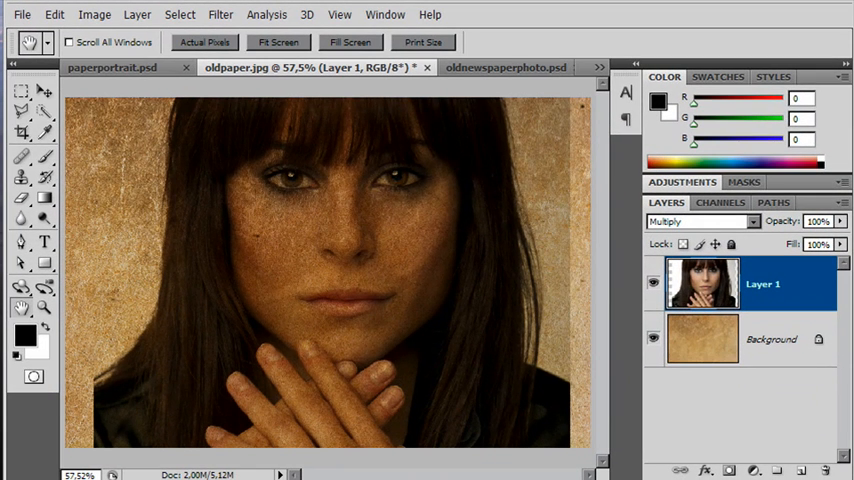
{"action": "mouse_move", "coordinate": [444, 260]}
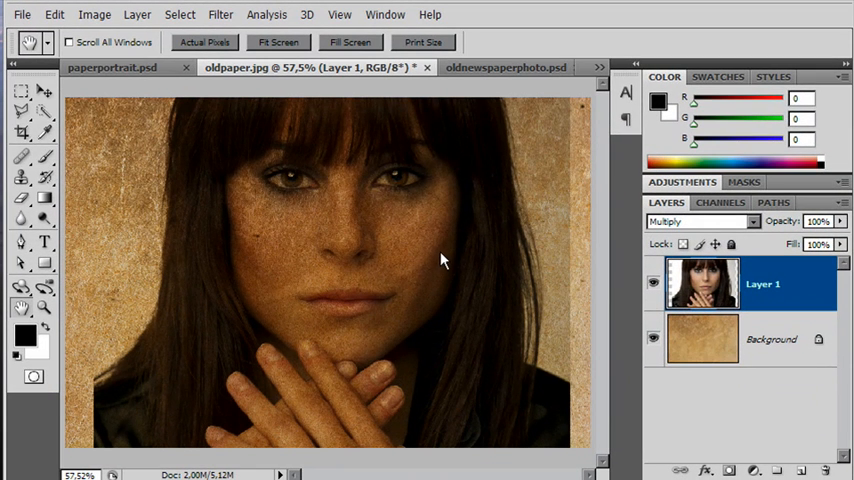
{"action": "mouse_move", "coordinate": [436, 250]}
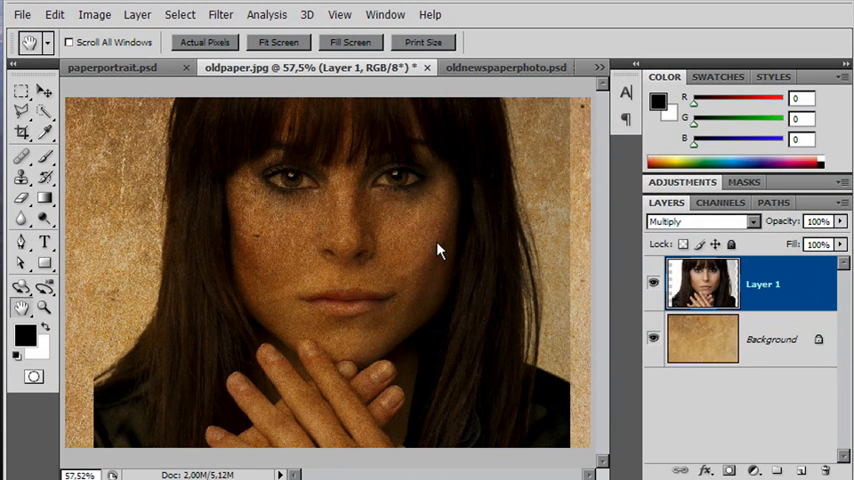
{"action": "mouse_move", "coordinate": [424, 246]}
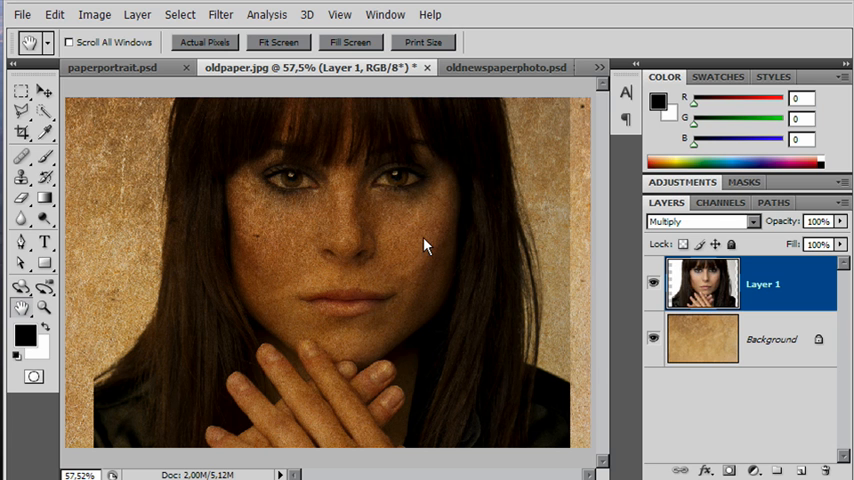
{"action": "mouse_move", "coordinate": [536, 292]}
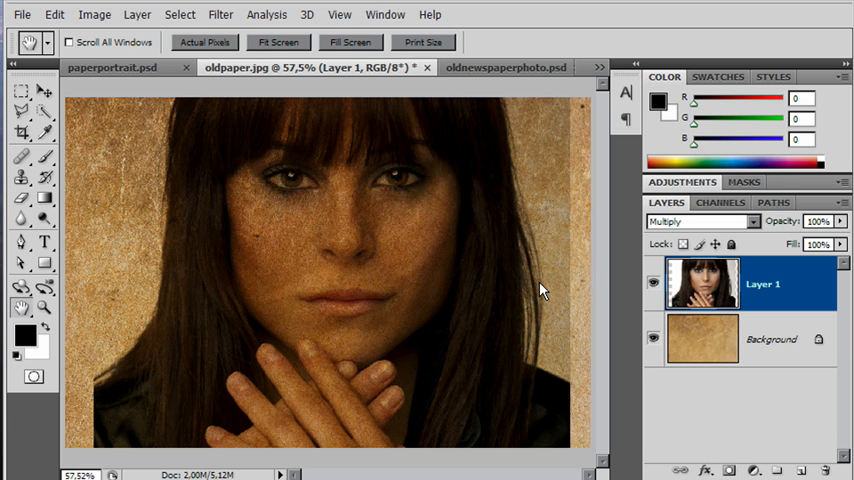
{"action": "mouse_move", "coordinate": [652, 284]}
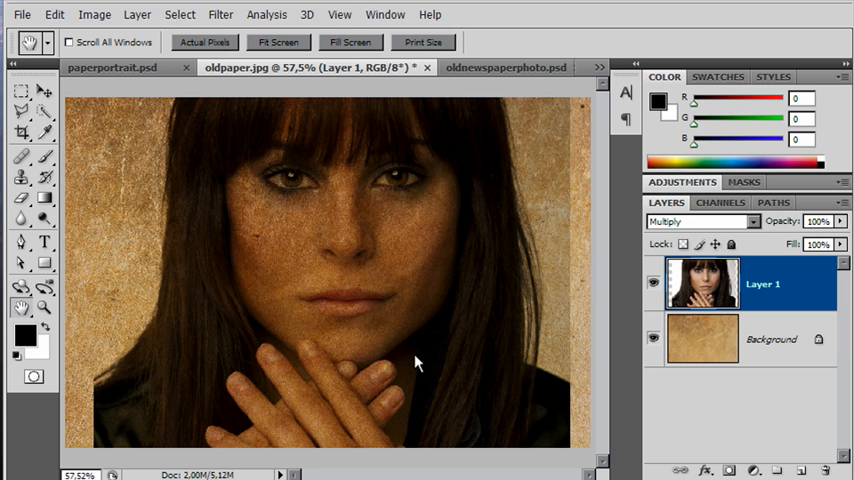
{"action": "mouse_move", "coordinate": [676, 288]}
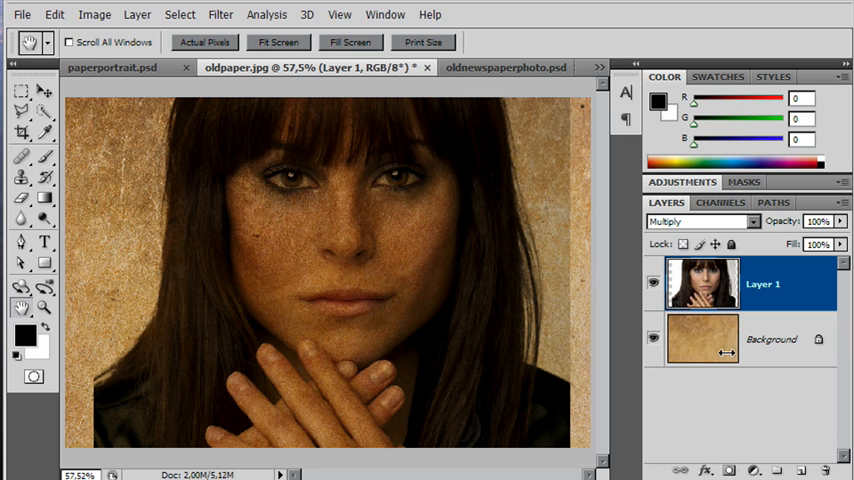
{"action": "mouse_move", "coordinate": [690, 290]}
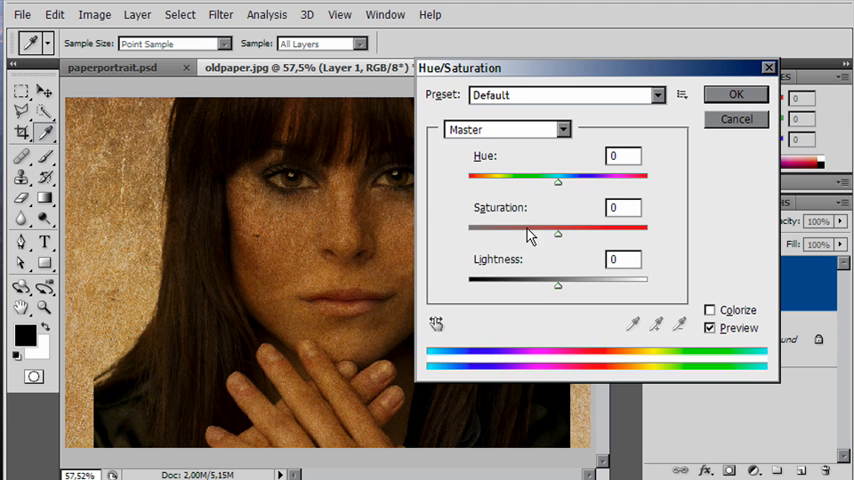
Drag Hue/Saturation's saturation to zero, leaving a sepia-toned face on the paper, and confirm.
{"action": "left_click_drag", "start_coordinate": [558, 234], "coordinate": [504, 234]}
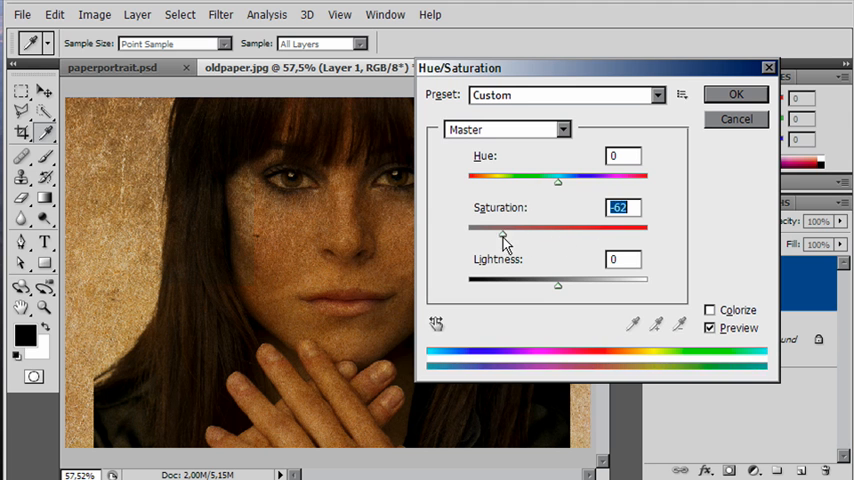
{"action": "left_click_drag", "start_coordinate": [504, 232], "coordinate": [468, 232]}
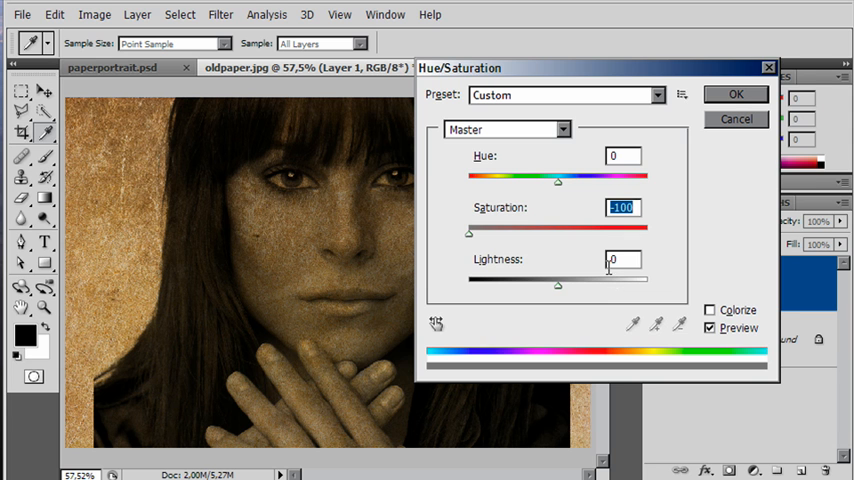
{"action": "left_click", "coordinate": [736, 92]}
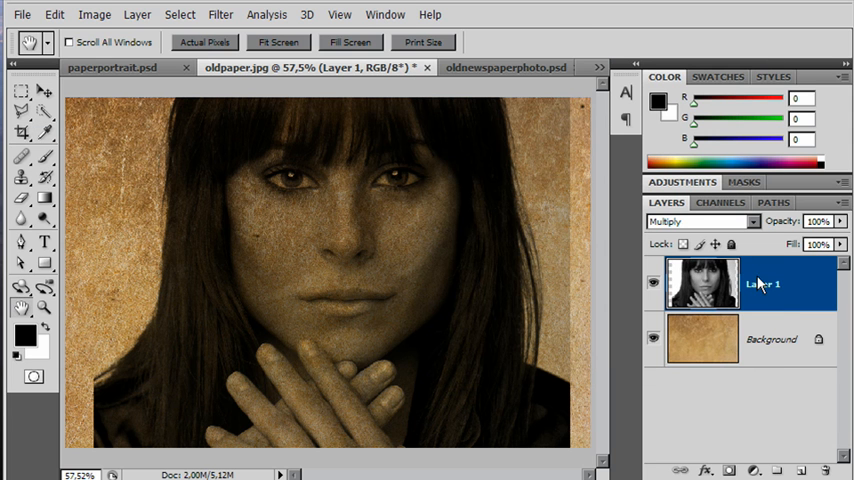
{"action": "mouse_move", "coordinate": [548, 296]}
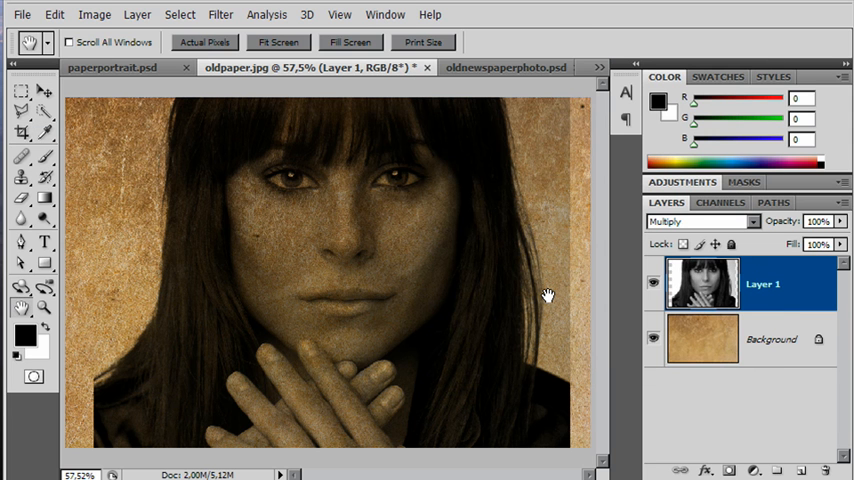
{"action": "mouse_move", "coordinate": [730, 296]}
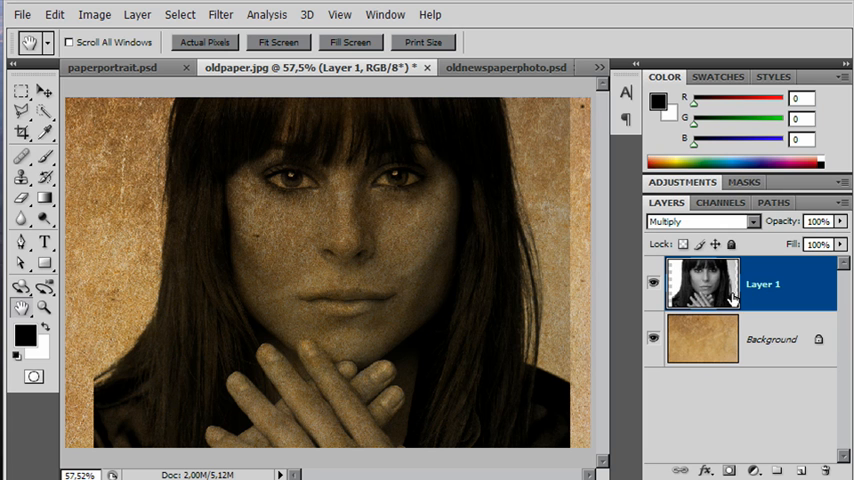
{"action": "mouse_move", "coordinate": [718, 292]}
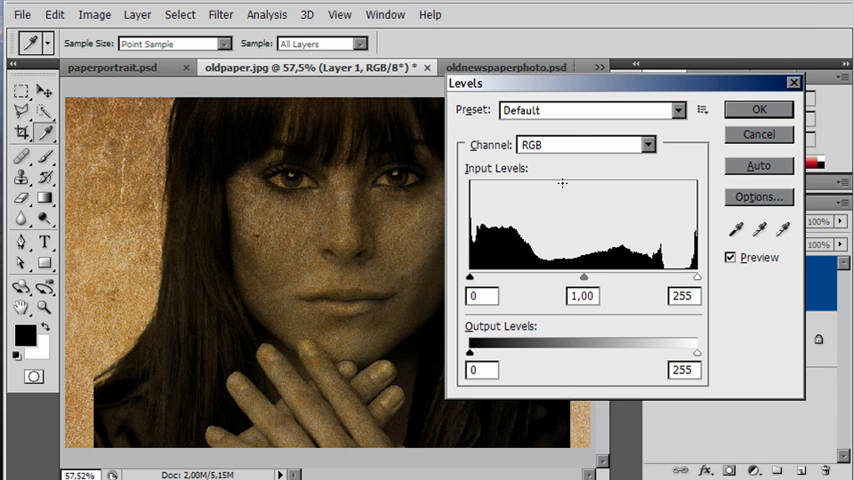
Brighten the portrait with Levels, adjusting white, black and midtone input sliders, and apply it.
{"action": "left_click_drag", "start_coordinate": [696, 276], "coordinate": [676, 276]}
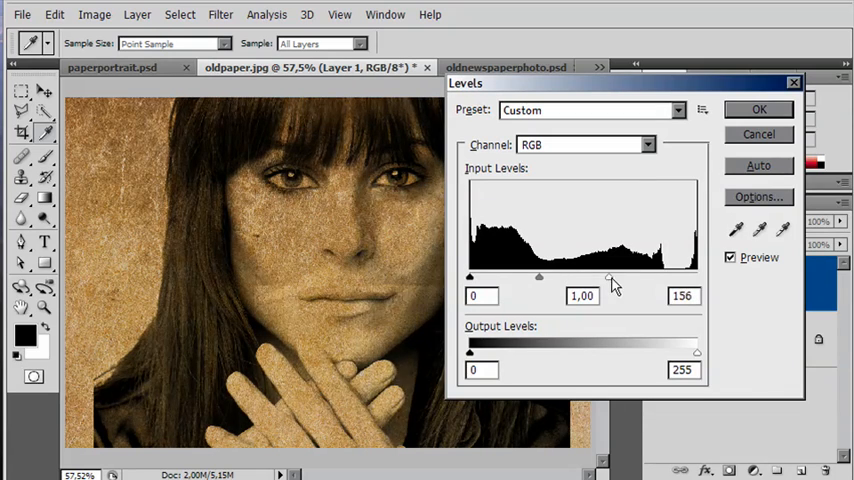
{"action": "left_click_drag", "start_coordinate": [608, 278], "coordinate": [572, 278]}
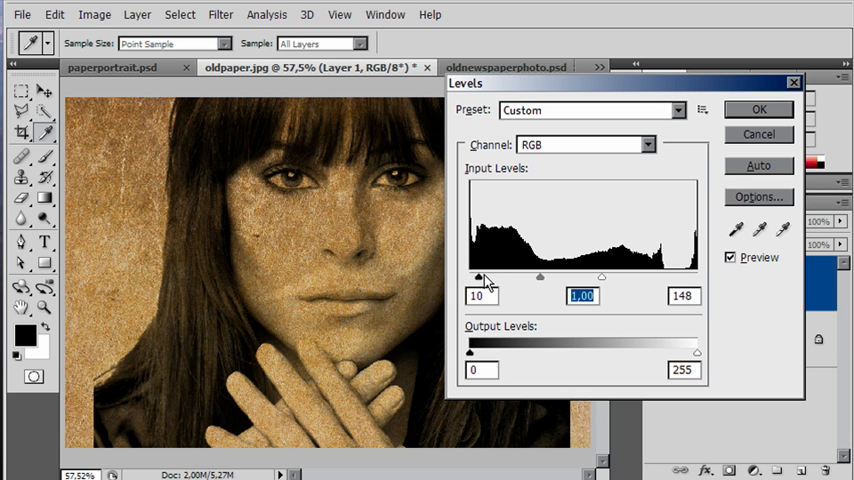
{"action": "left_click_drag", "start_coordinate": [478, 276], "coordinate": [490, 276]}
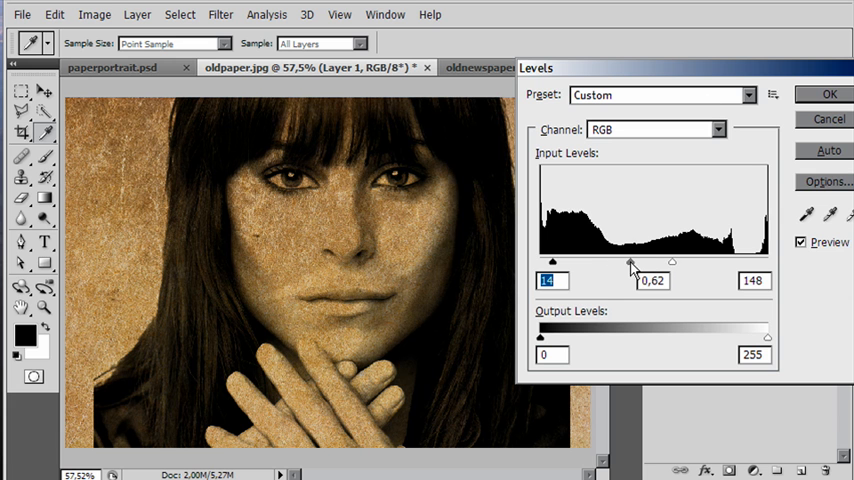
{"action": "left_click_drag", "start_coordinate": [630, 262], "coordinate": [604, 262]}
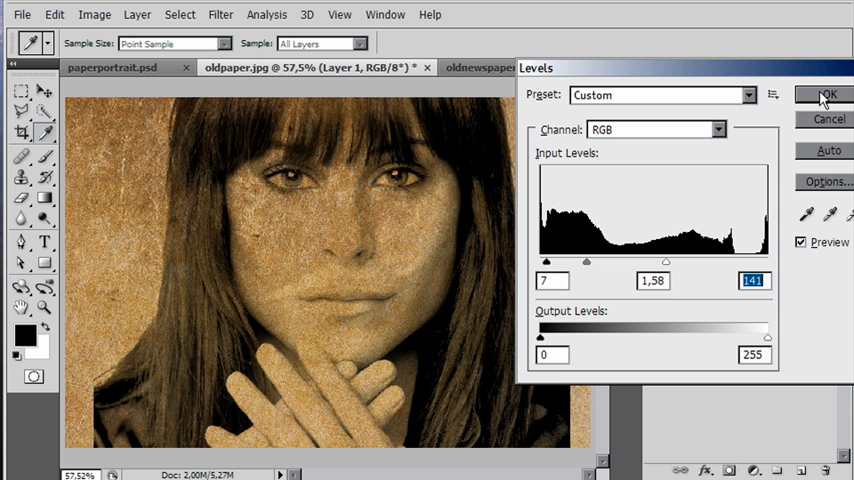
{"action": "left_click", "coordinate": [826, 96]}
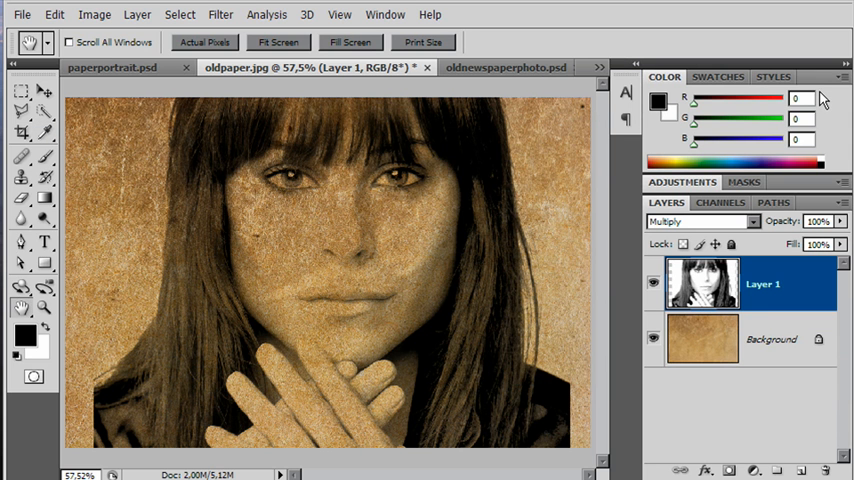
{"action": "mouse_move", "coordinate": [572, 310]}
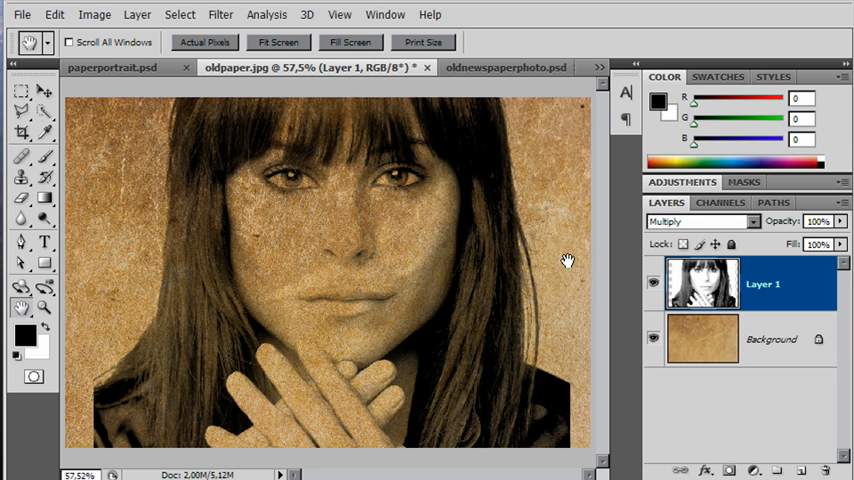
{"action": "mouse_move", "coordinate": [712, 310]}
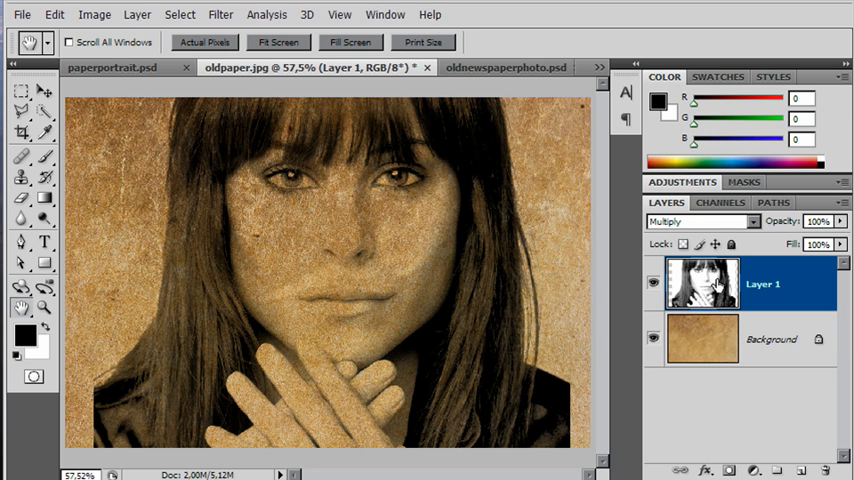
{"action": "mouse_move", "coordinate": [700, 284]}
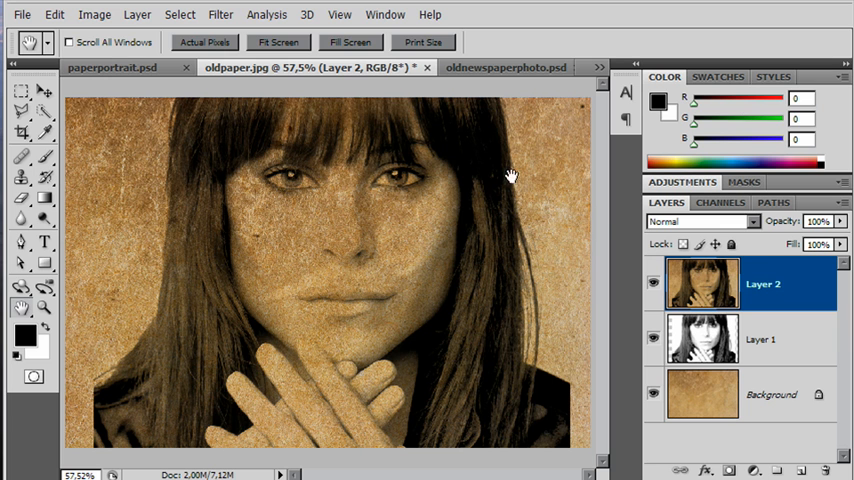
Apply a Halftone Pattern filter with Dot type and raised contrast to Layer 2.
{"action": "left_click", "coordinate": [220, 14]}
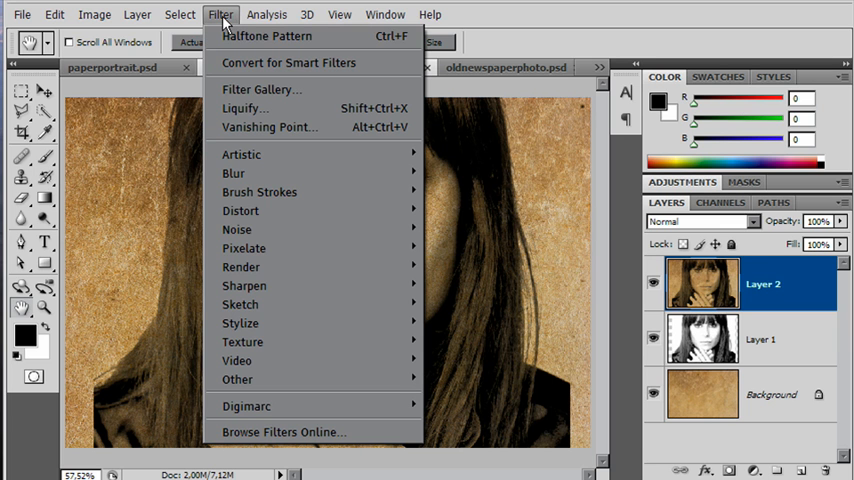
{"action": "mouse_move", "coordinate": [260, 88]}
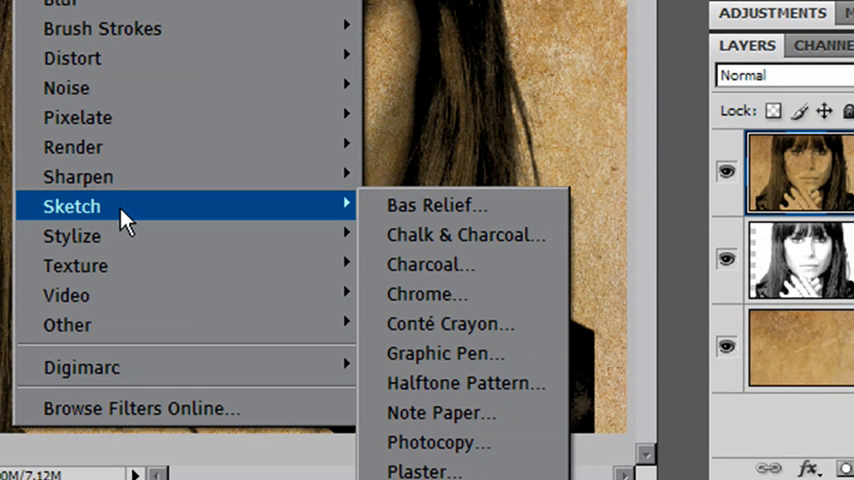
{"action": "mouse_move", "coordinate": [450, 324]}
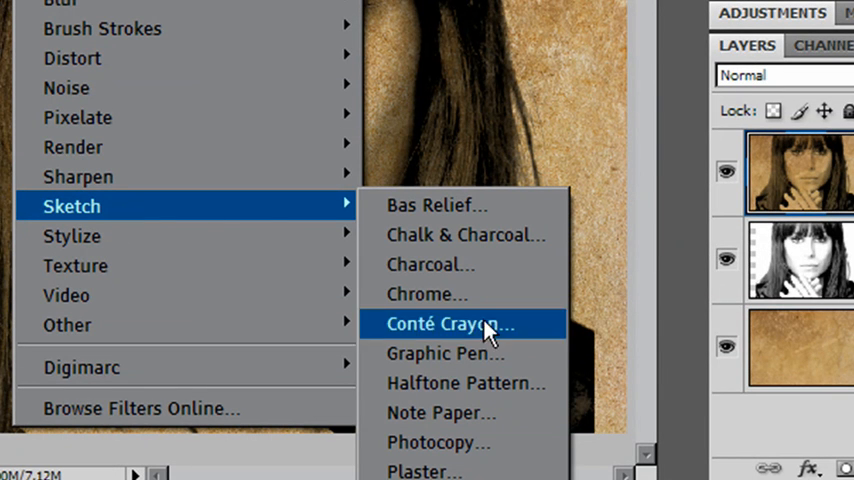
{"action": "mouse_move", "coordinate": [466, 384]}
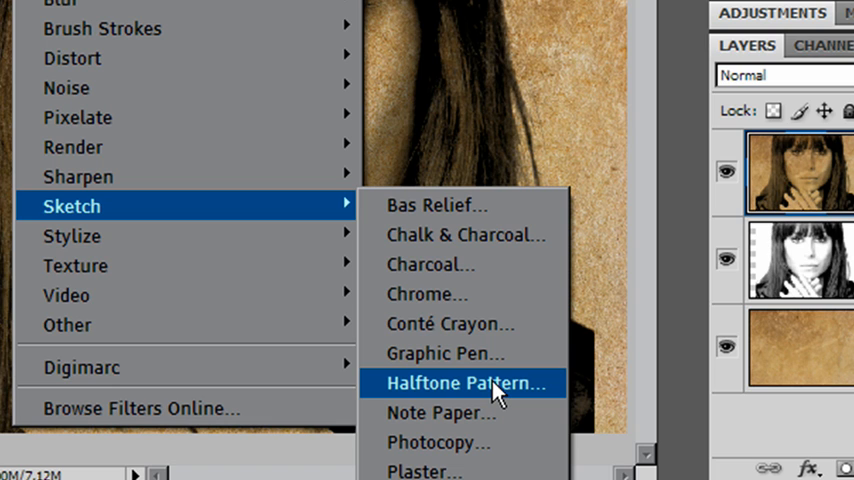
{"action": "left_click", "coordinate": [466, 384]}
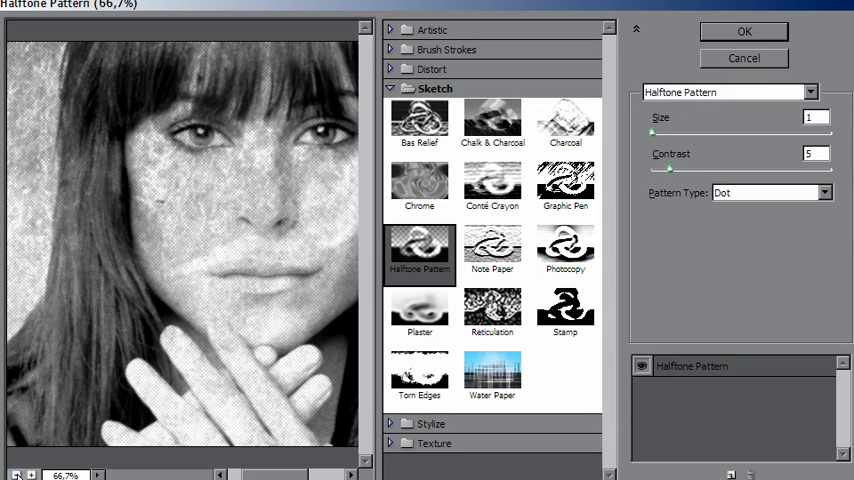
{"action": "mouse_move", "coordinate": [196, 294]}
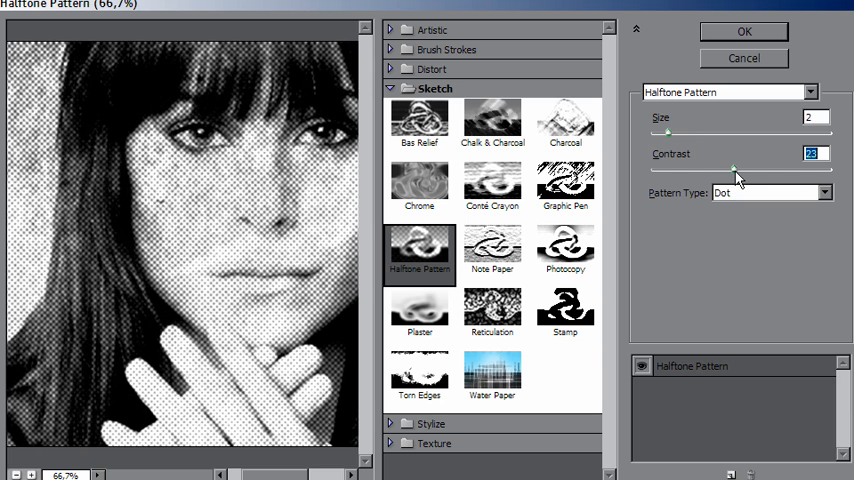
{"action": "left_click_drag", "start_coordinate": [736, 168], "coordinate": [708, 168]}
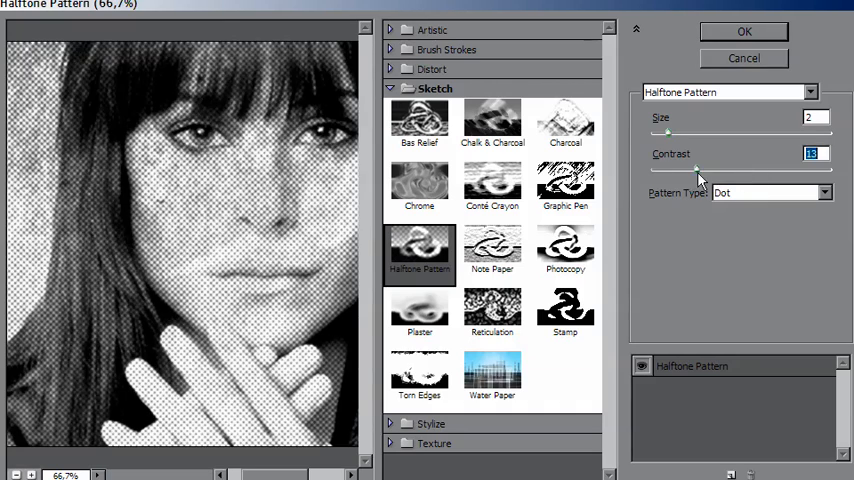
{"action": "left_click_drag", "start_coordinate": [696, 170], "coordinate": [732, 170]}
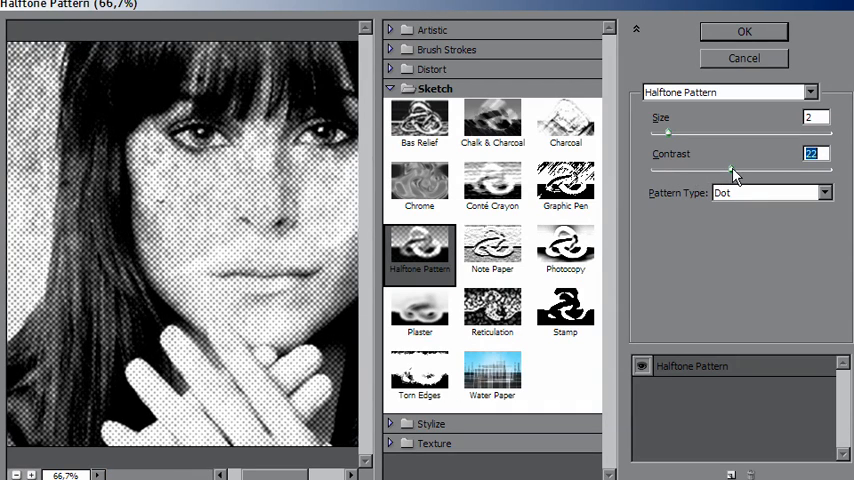
{"action": "left_click_drag", "start_coordinate": [732, 170], "coordinate": [722, 170]}
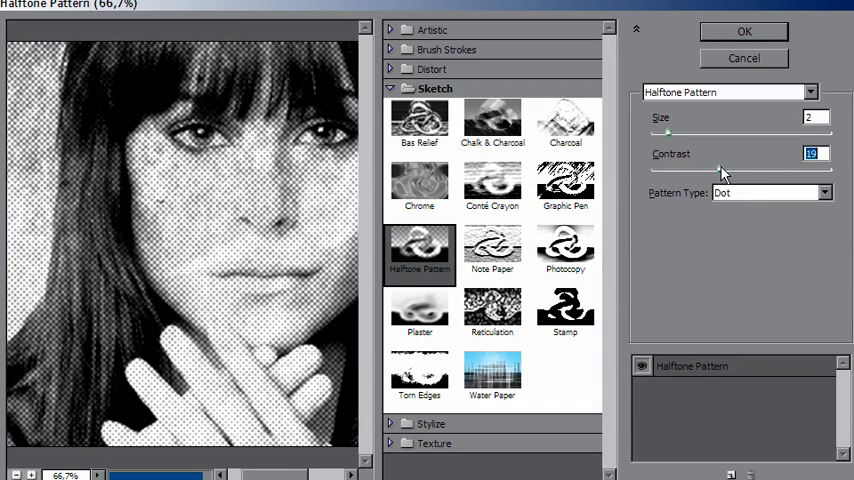
{"action": "mouse_move", "coordinate": [828, 176]}
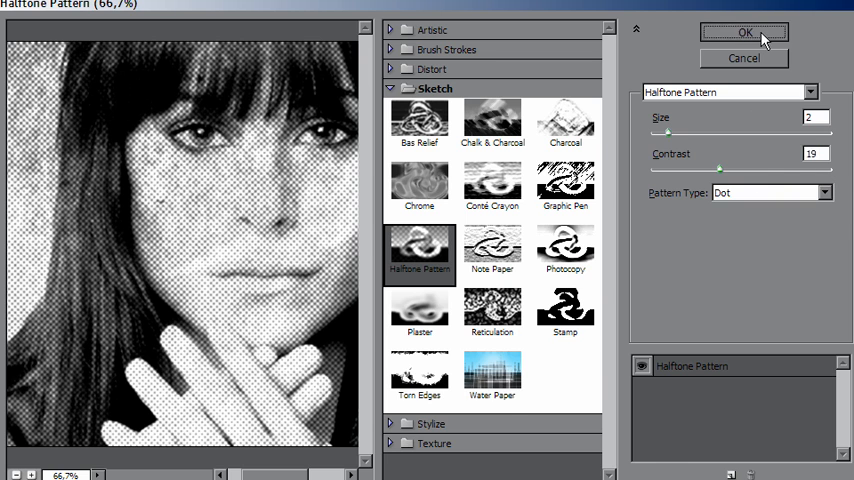
{"action": "left_click", "coordinate": [744, 32]}
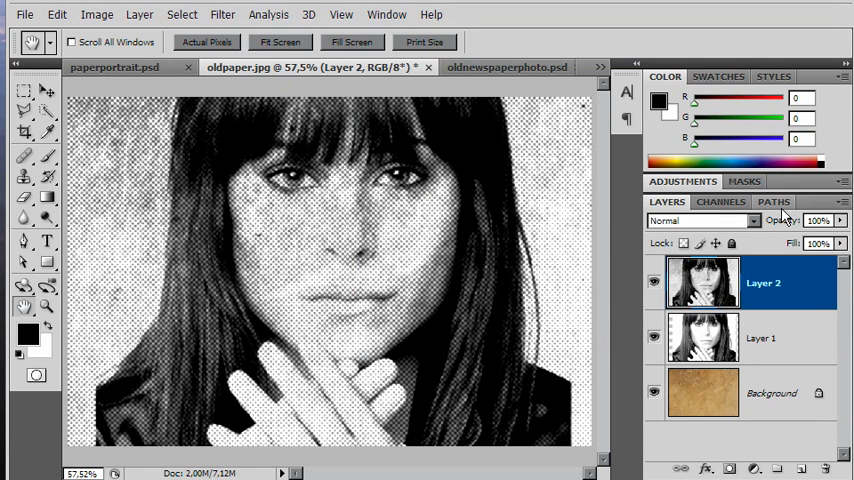
{"action": "mouse_move", "coordinate": [556, 138]}
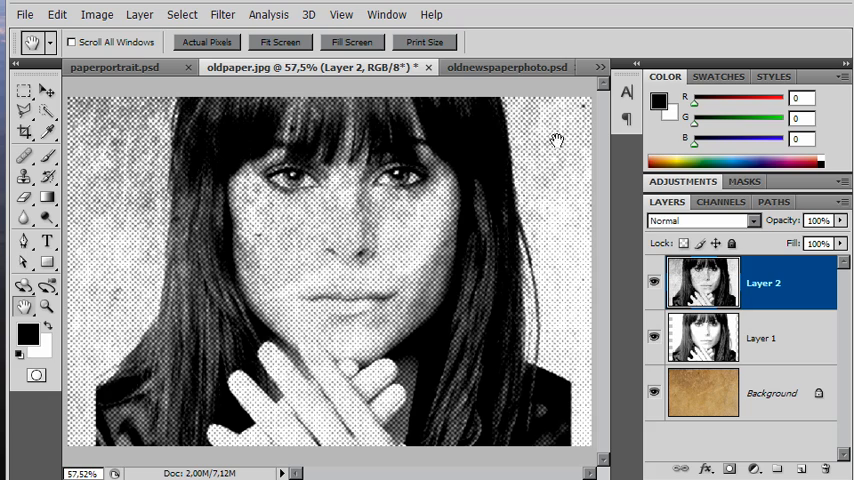
{"action": "mouse_move", "coordinate": [668, 360]}
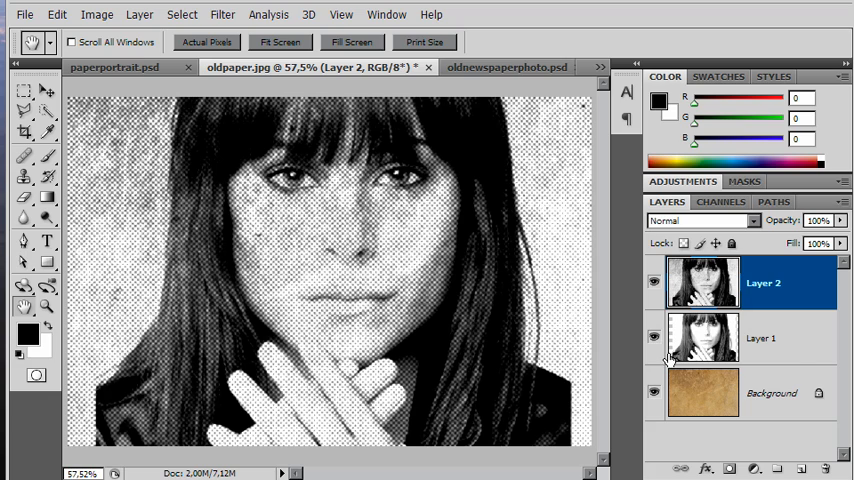
{"action": "mouse_move", "coordinate": [752, 296]}
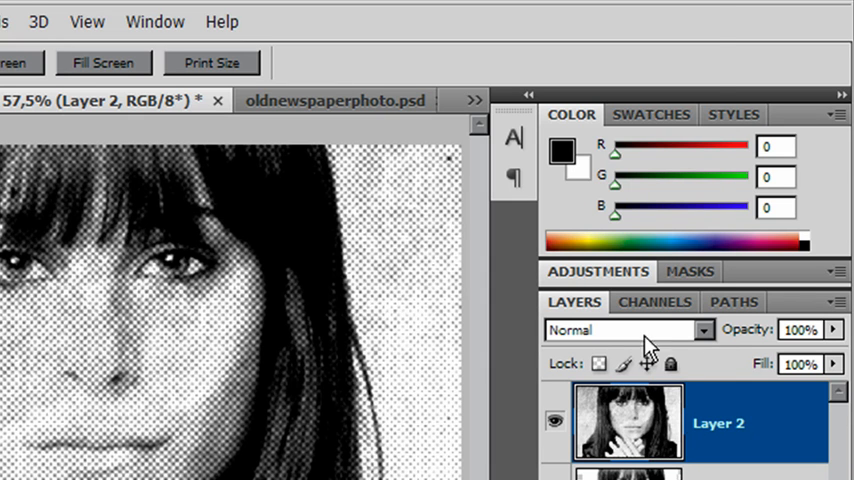
Blend Layer 2 in Luminosity mode and settle its opacity at about 51%.
{"action": "left_click", "coordinate": [628, 330]}
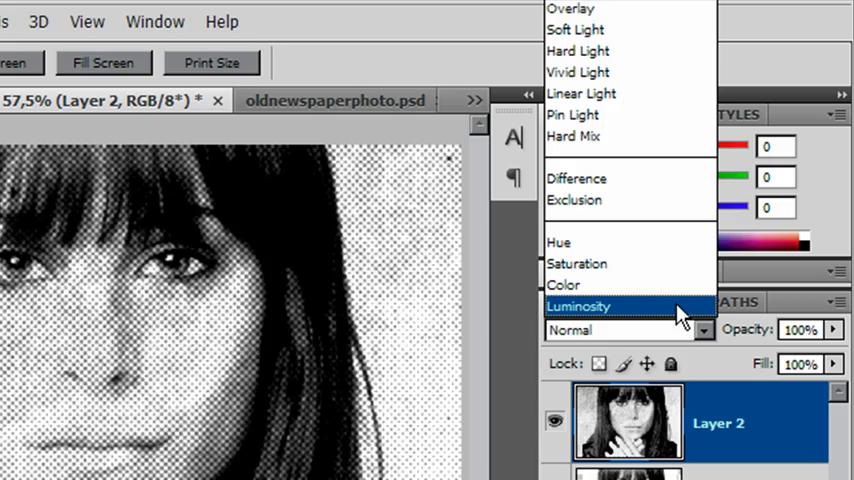
{"action": "left_click", "coordinate": [578, 306]}
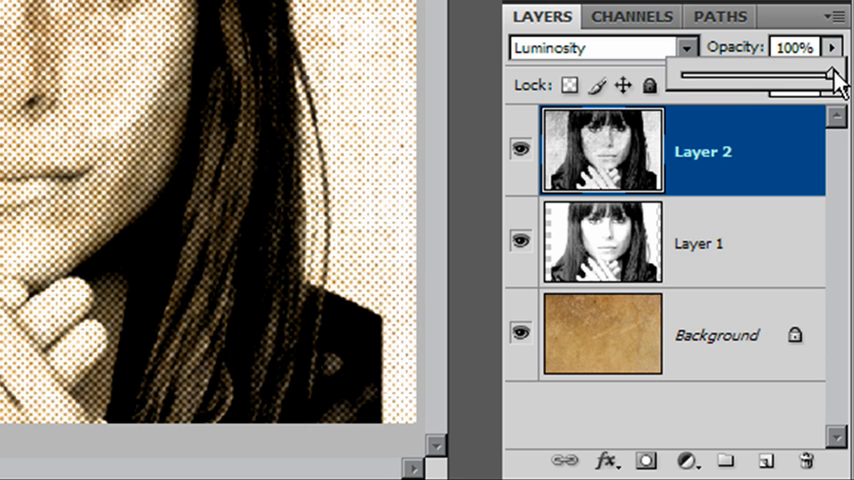
{"action": "left_click_drag", "start_coordinate": [840, 76], "coordinate": [704, 76]}
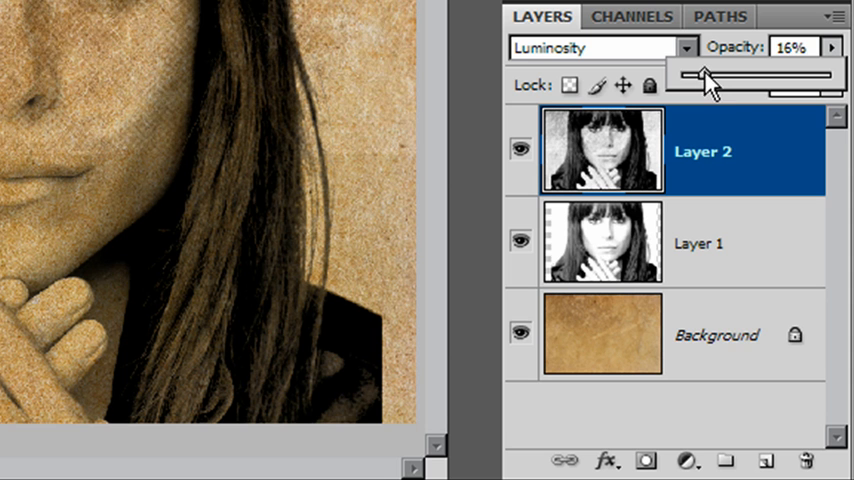
{"action": "left_click_drag", "start_coordinate": [704, 74], "coordinate": [722, 74]}
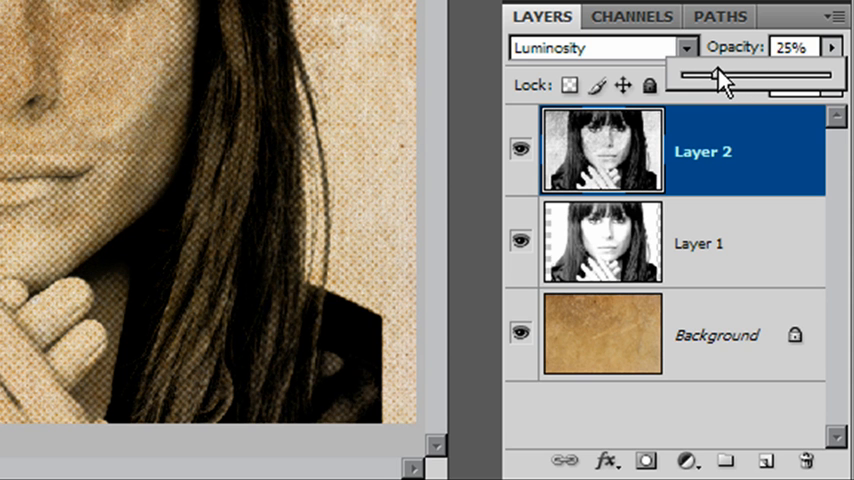
{"action": "left_click_drag", "start_coordinate": [720, 72], "coordinate": [708, 72]}
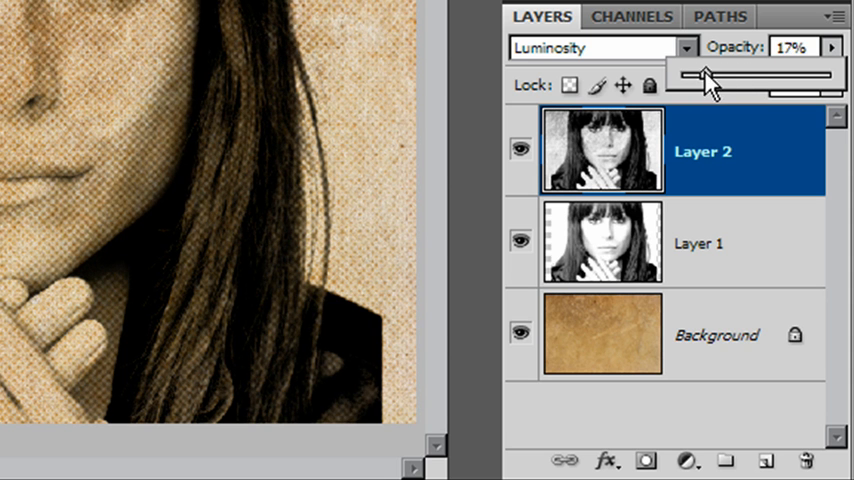
{"action": "left_click_drag", "start_coordinate": [710, 76], "coordinate": [744, 76]}
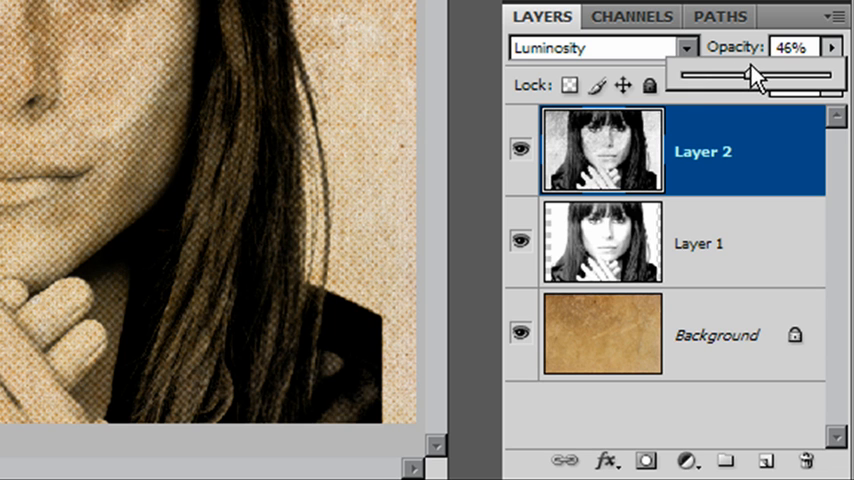
{"action": "left_click_drag", "start_coordinate": [748, 74], "coordinate": [762, 74]}
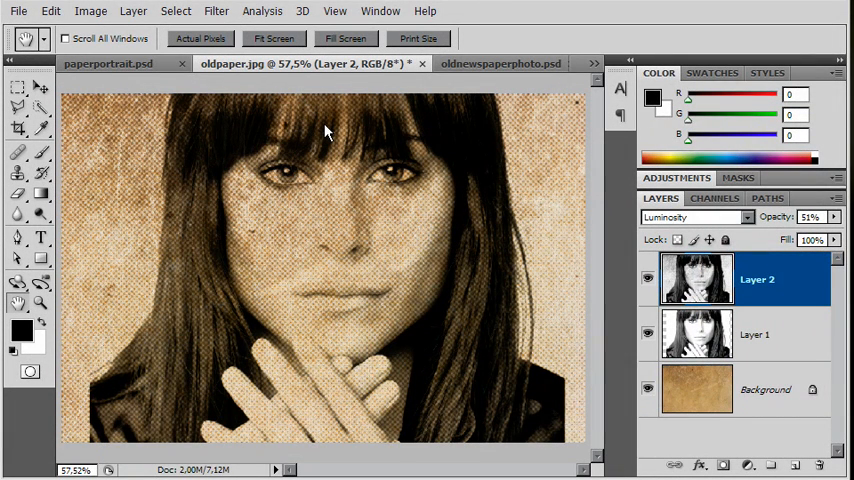
{"action": "mouse_move", "coordinate": [442, 252]}
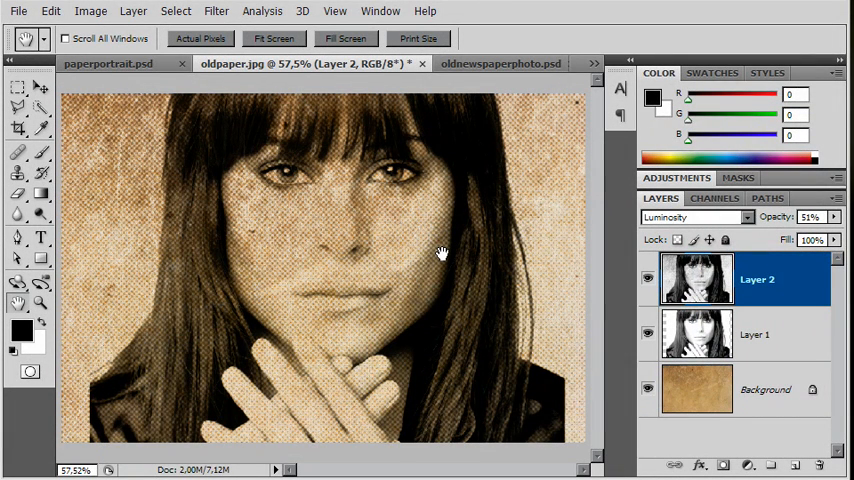
{"action": "mouse_move", "coordinate": [582, 188]}
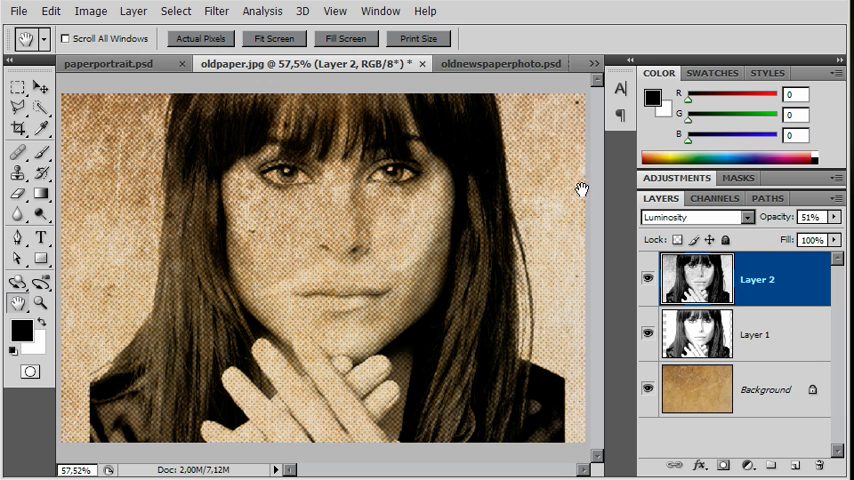
{"action": "mouse_move", "coordinate": [256, 160]}
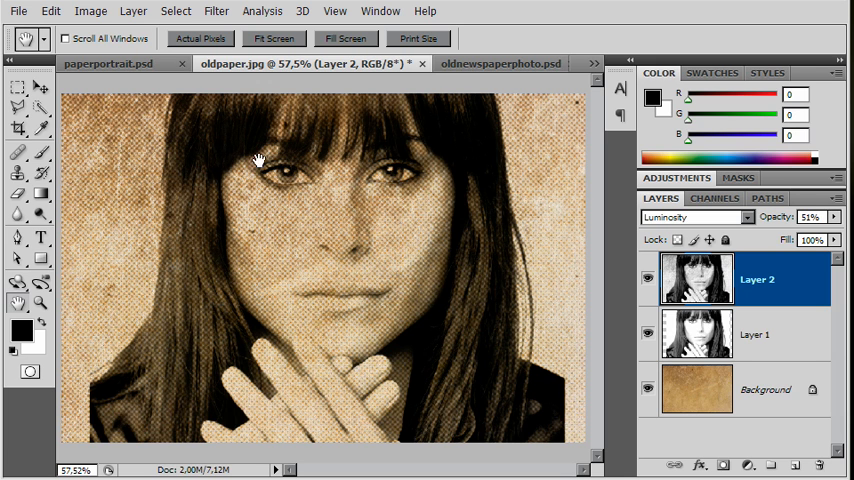
{"action": "mouse_move", "coordinate": [200, 208]}
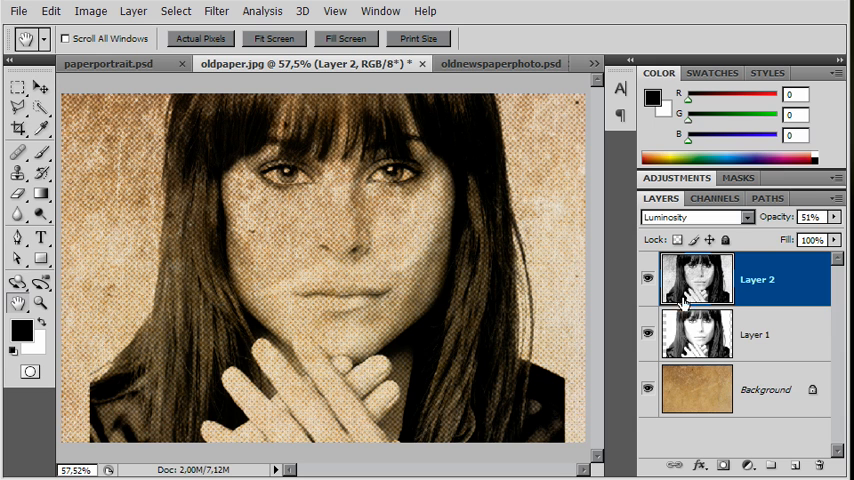
{"action": "mouse_move", "coordinate": [438, 274]}
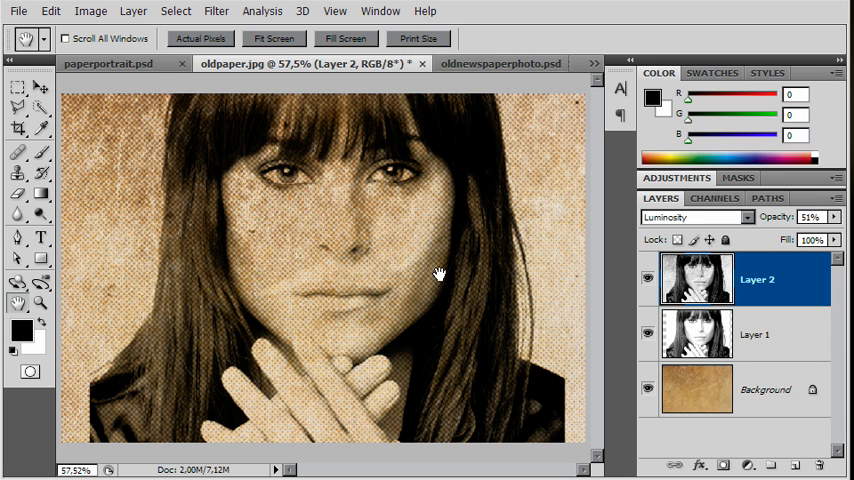
{"action": "mouse_move", "coordinate": [500, 308]}
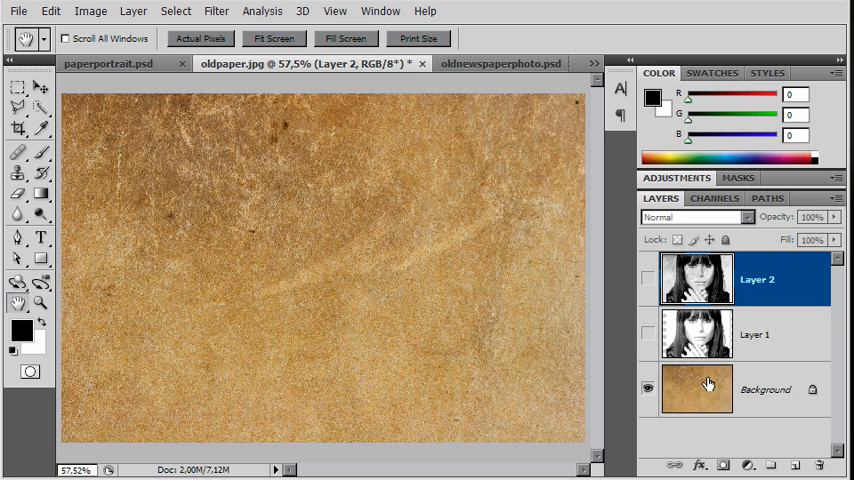
Inspect the Green and Blue channels for paper grain, then hide the red mask overlay on Layer 1's new mask.
{"action": "left_click", "coordinate": [714, 196]}
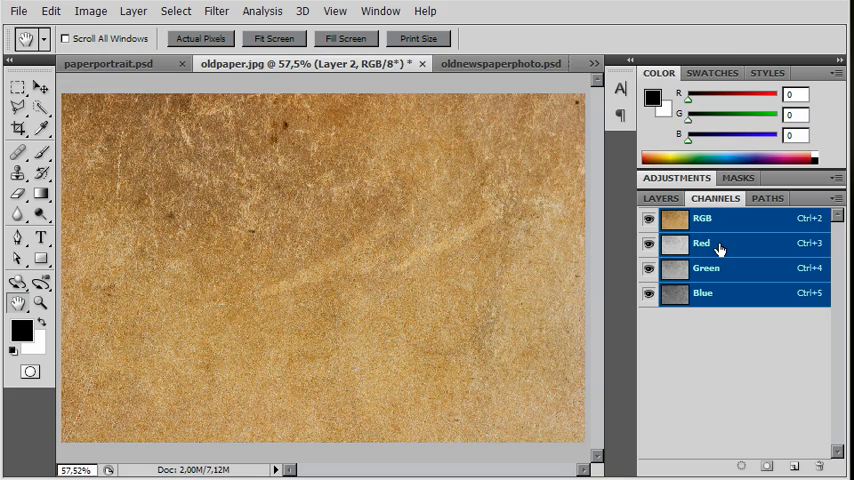
{"action": "left_click", "coordinate": [706, 268]}
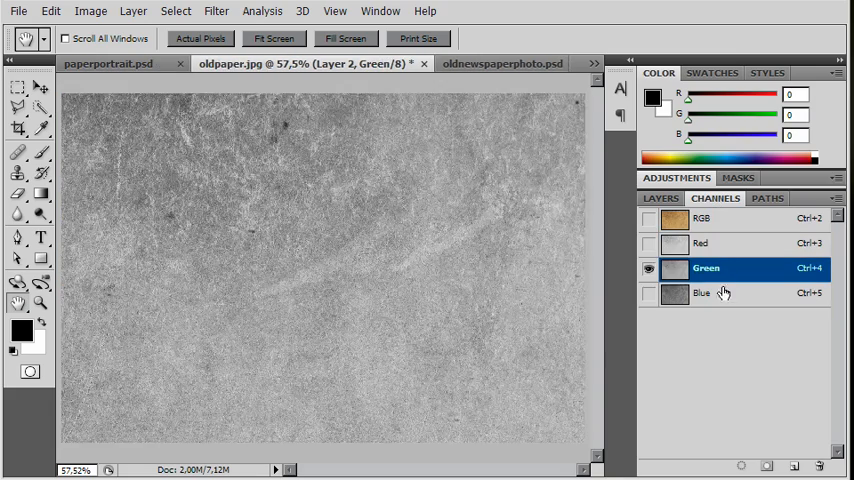
{"action": "mouse_move", "coordinate": [722, 244]}
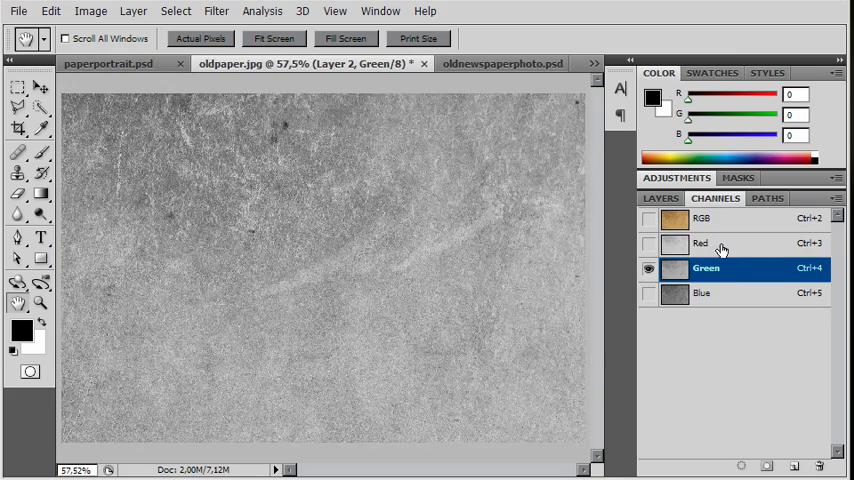
{"action": "left_click", "coordinate": [702, 292]}
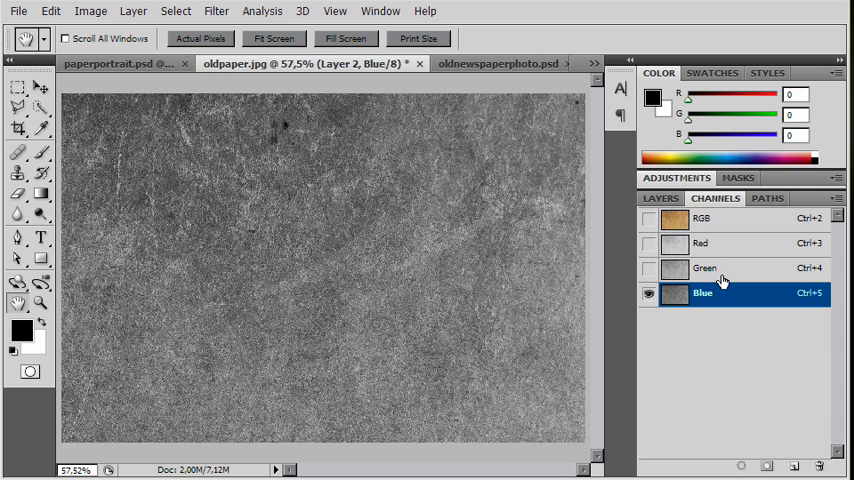
{"action": "left_click", "coordinate": [704, 268]}
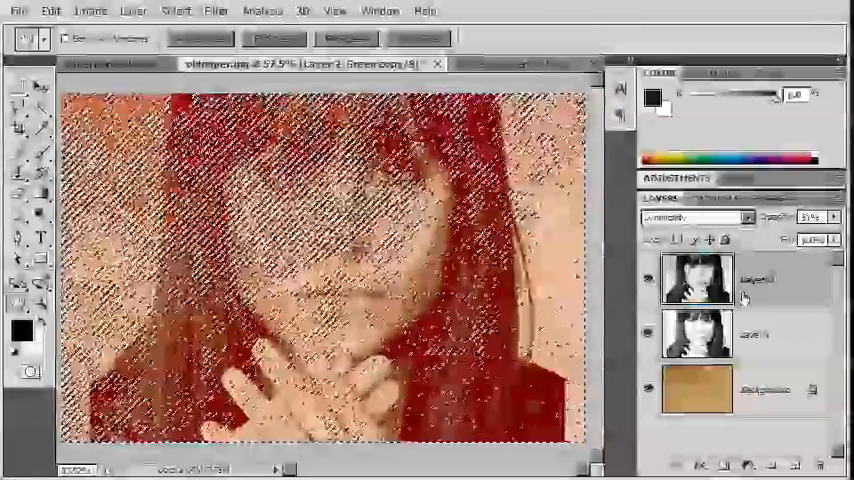
{"action": "left_click", "coordinate": [756, 334]}
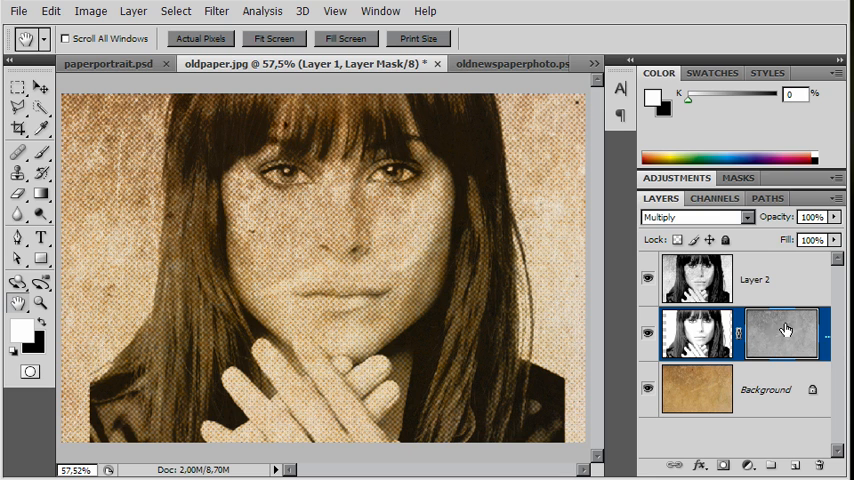
{"action": "mouse_move", "coordinate": [784, 330]}
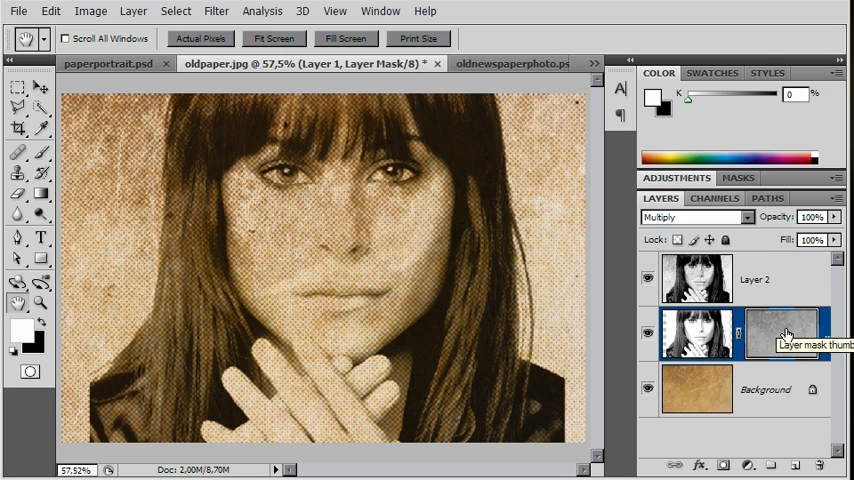
{"action": "left_click", "coordinate": [782, 332]}
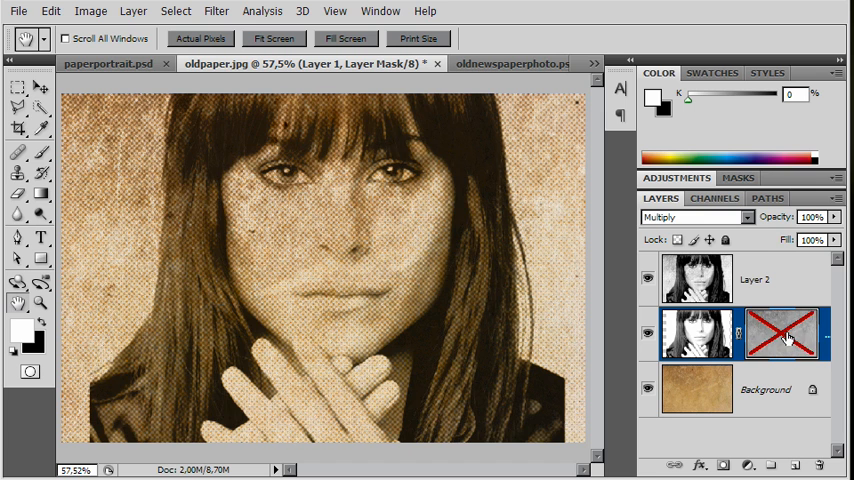
{"action": "left_click", "coordinate": [784, 332]}
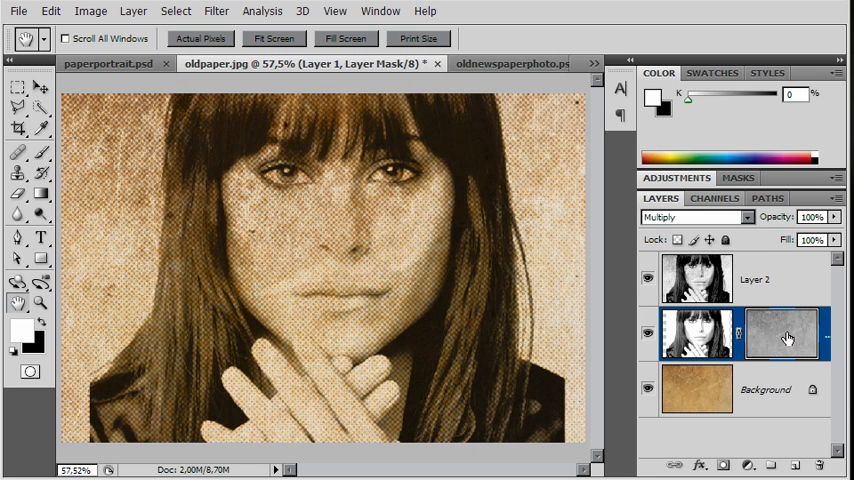
{"action": "mouse_move", "coordinate": [632, 252]}
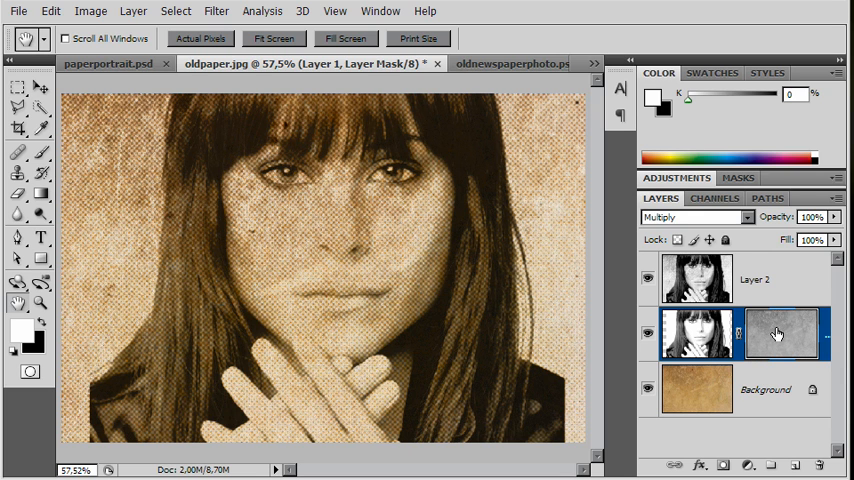
{"action": "mouse_move", "coordinate": [778, 332]}
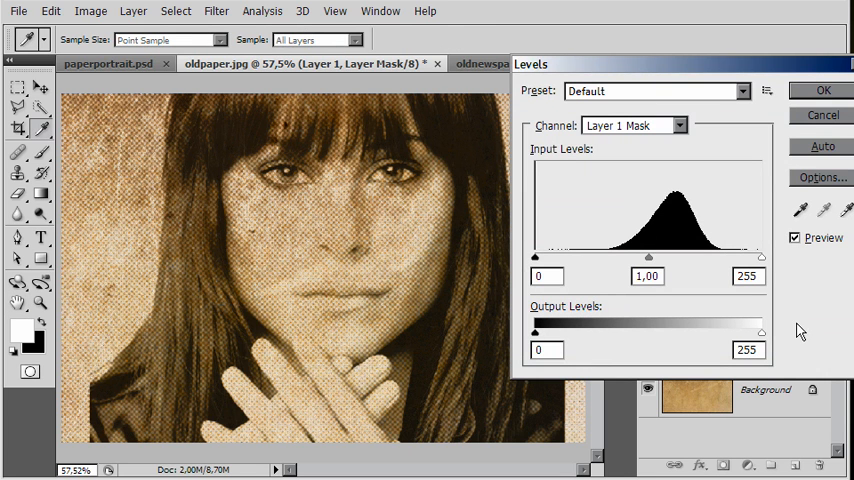
{"action": "mouse_move", "coordinate": [662, 264]}
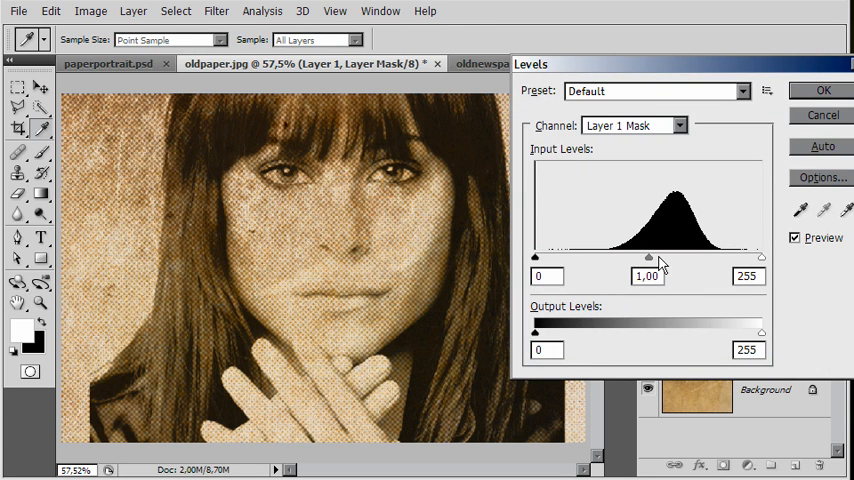
Strengthen the mask's contrast with Levels at black 120, midtone 0.54, white 196, and apply it.
{"action": "left_click_drag", "start_coordinate": [648, 258], "coordinate": [690, 258]}
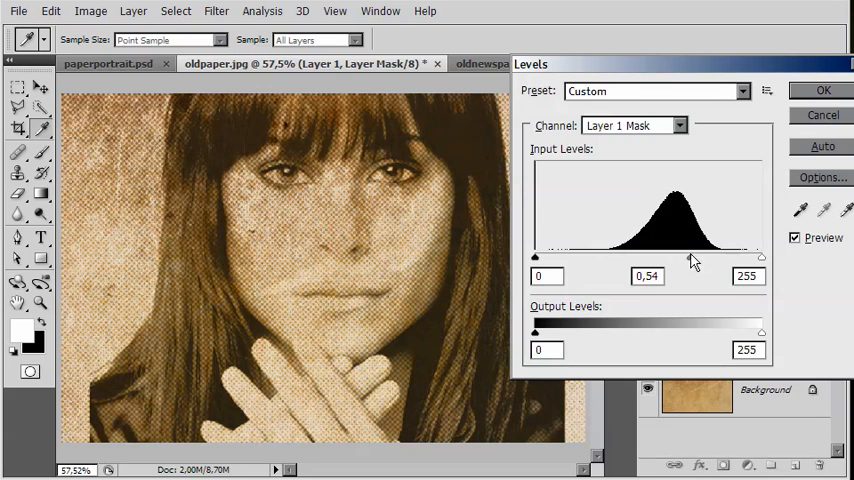
{"action": "left_click_drag", "start_coordinate": [536, 256], "coordinate": [616, 256]}
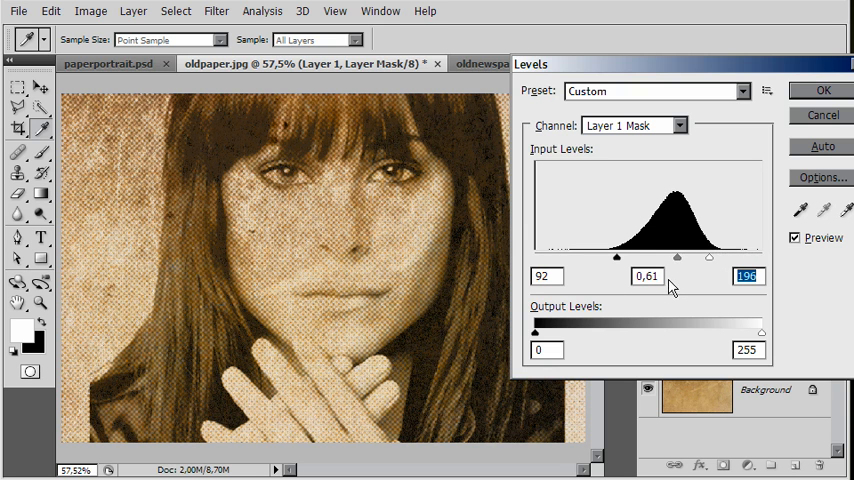
{"action": "left_click_drag", "start_coordinate": [676, 256], "coordinate": [668, 256]}
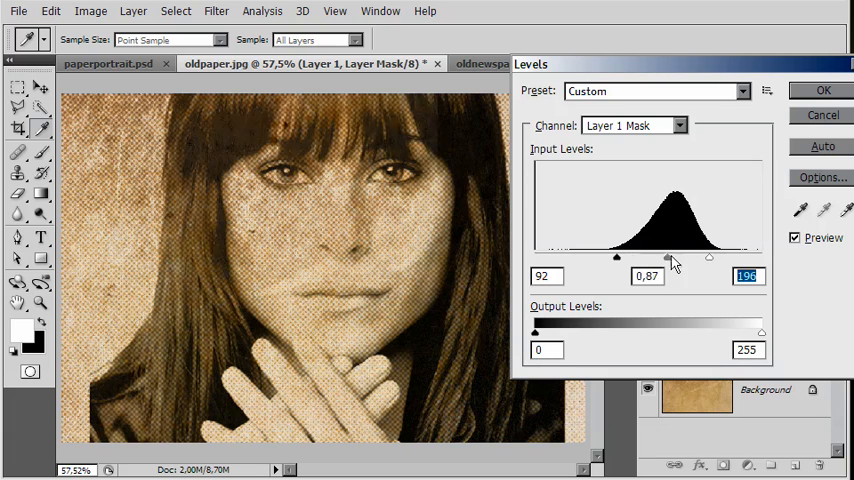
{"action": "left_click_drag", "start_coordinate": [668, 256], "coordinate": [684, 256]}
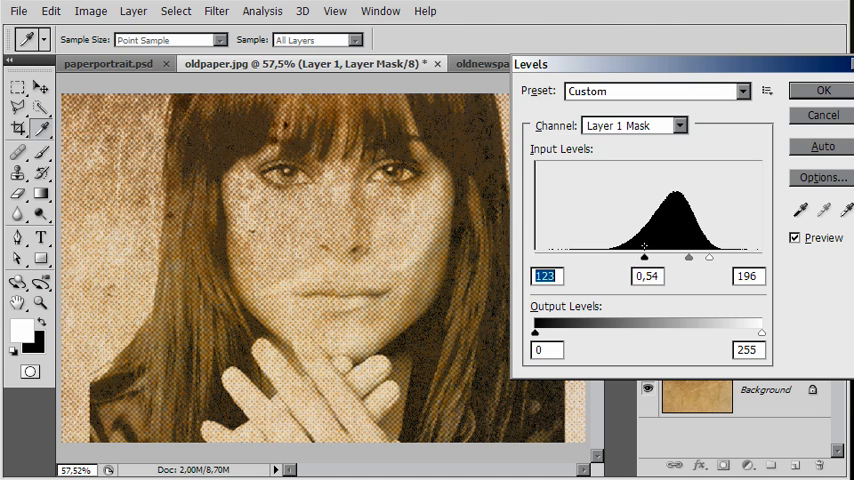
{"action": "left_click", "coordinate": [824, 90]}
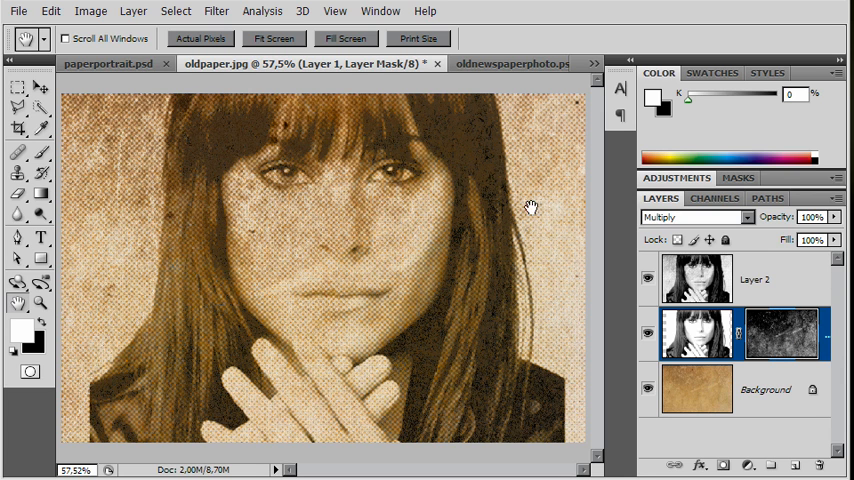
Soften Layer 1's texture mask with a small-radius Gaussian Blur.
{"action": "left_click", "coordinate": [216, 12]}
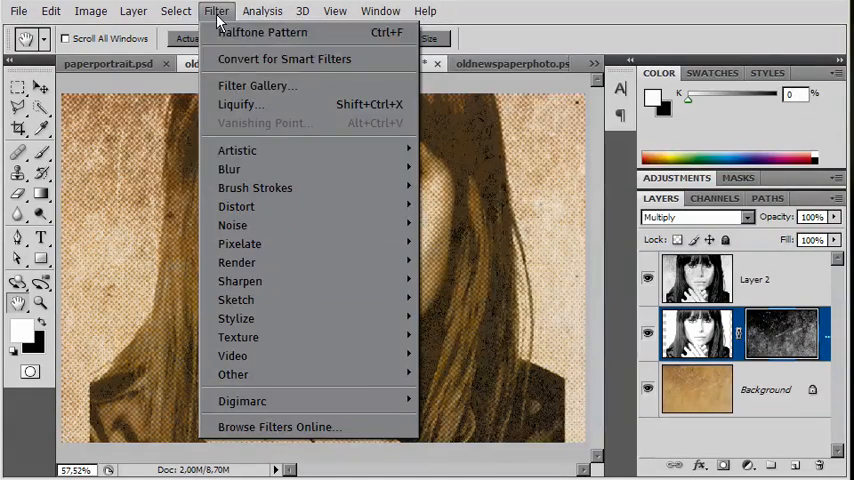
{"action": "left_click", "coordinate": [470, 244]}
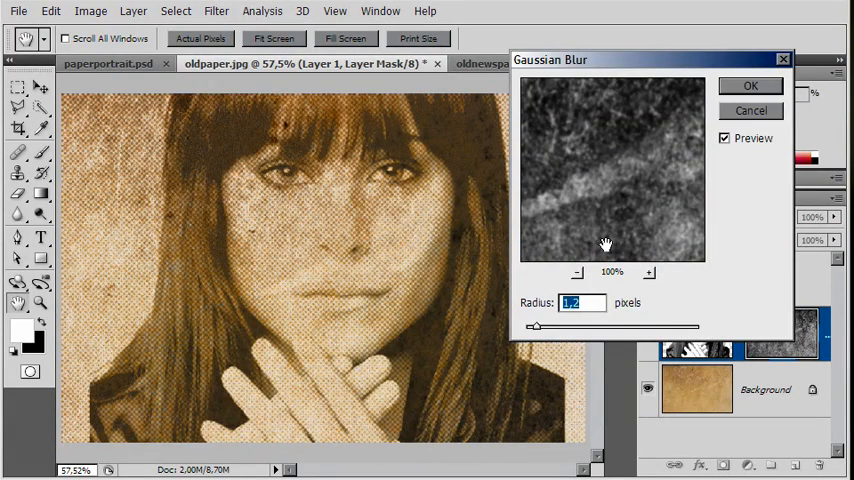
{"action": "left_click_drag", "start_coordinate": [536, 328], "coordinate": [548, 328]}
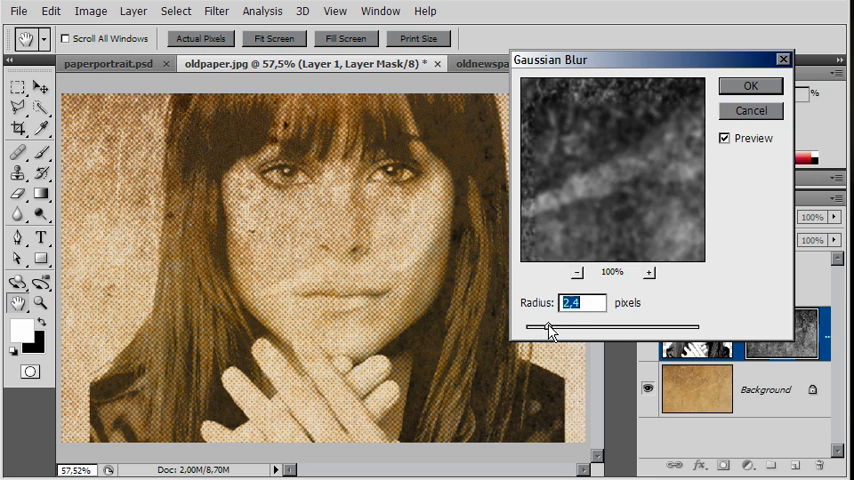
{"action": "left_click_drag", "start_coordinate": [560, 328], "coordinate": [544, 328]}
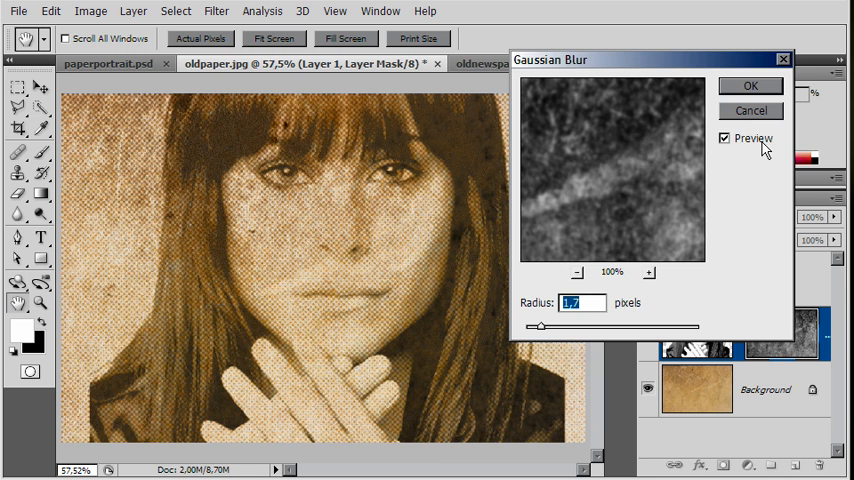
{"action": "left_click", "coordinate": [750, 84]}
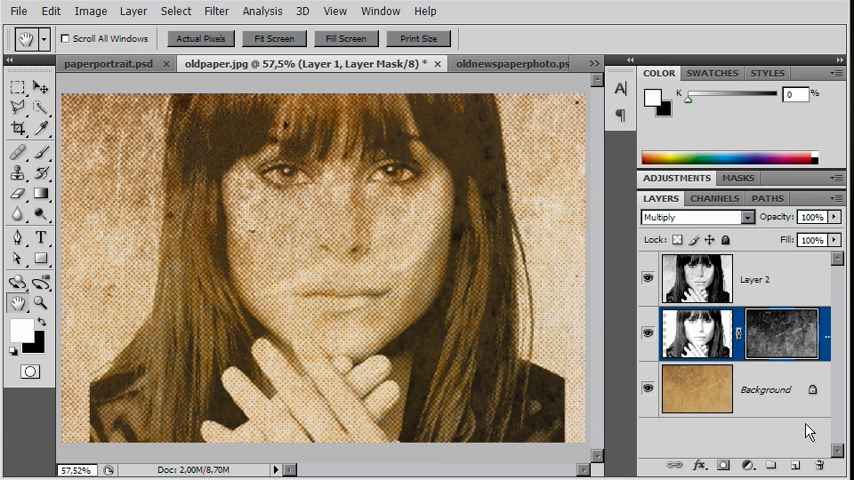